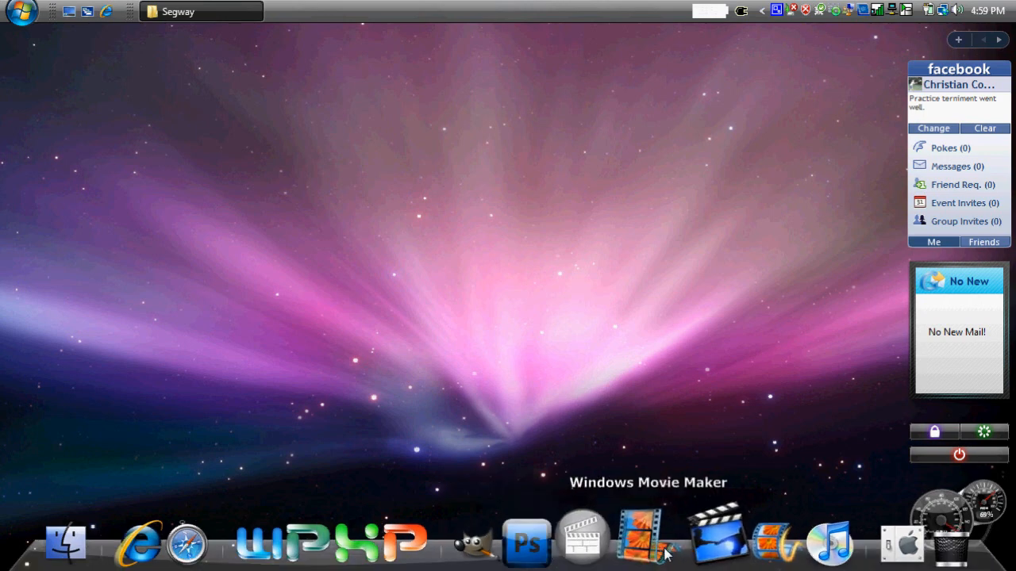
mouse_move(643, 539)
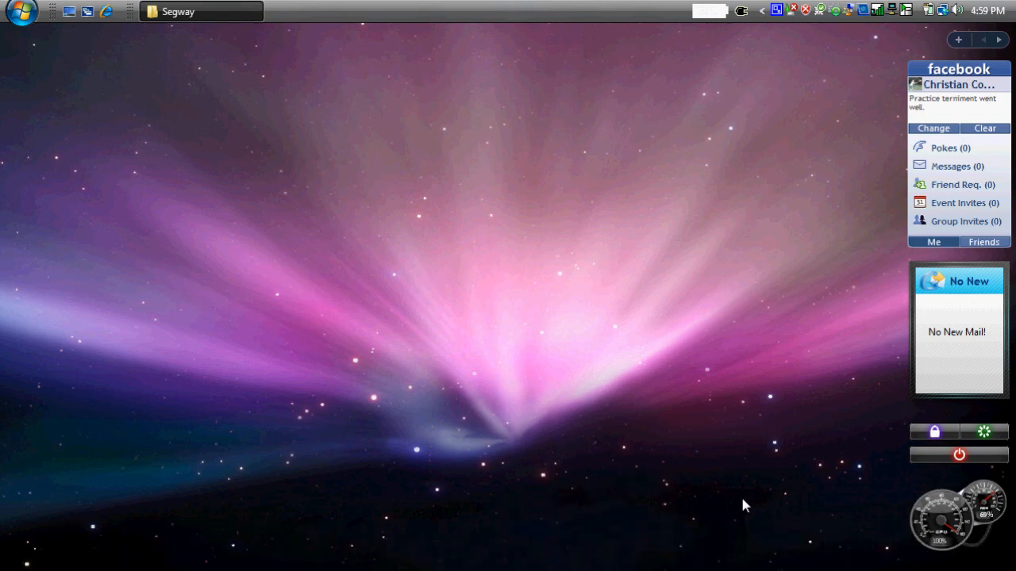
mouse_move(746, 544)
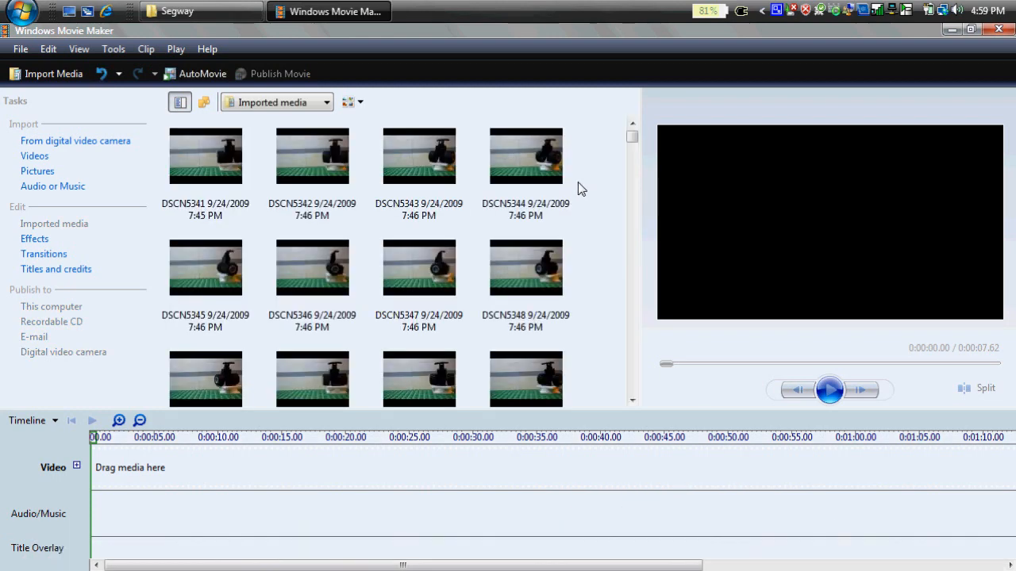
mouse_move(595, 183)
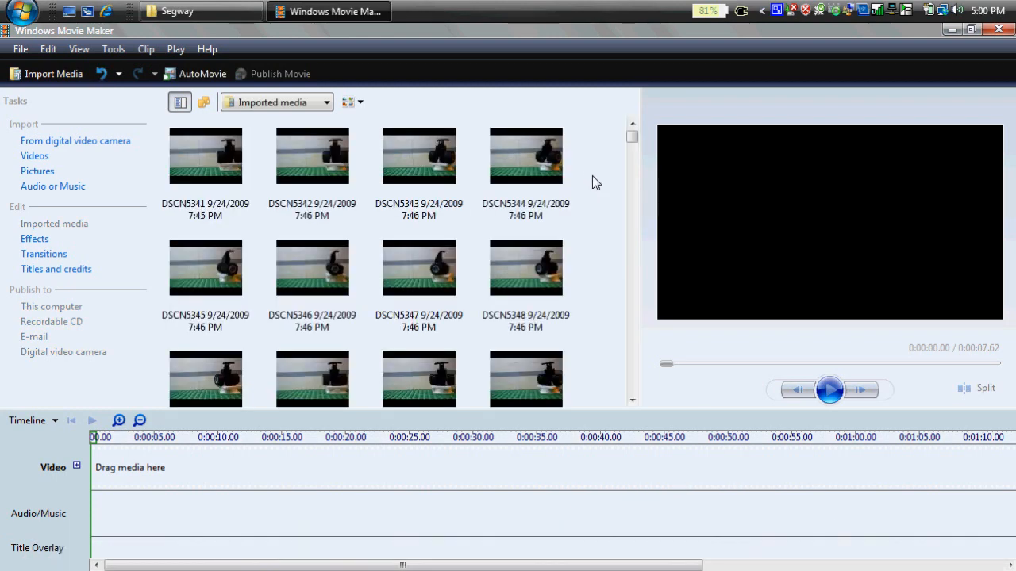
mouse_move(113, 48)
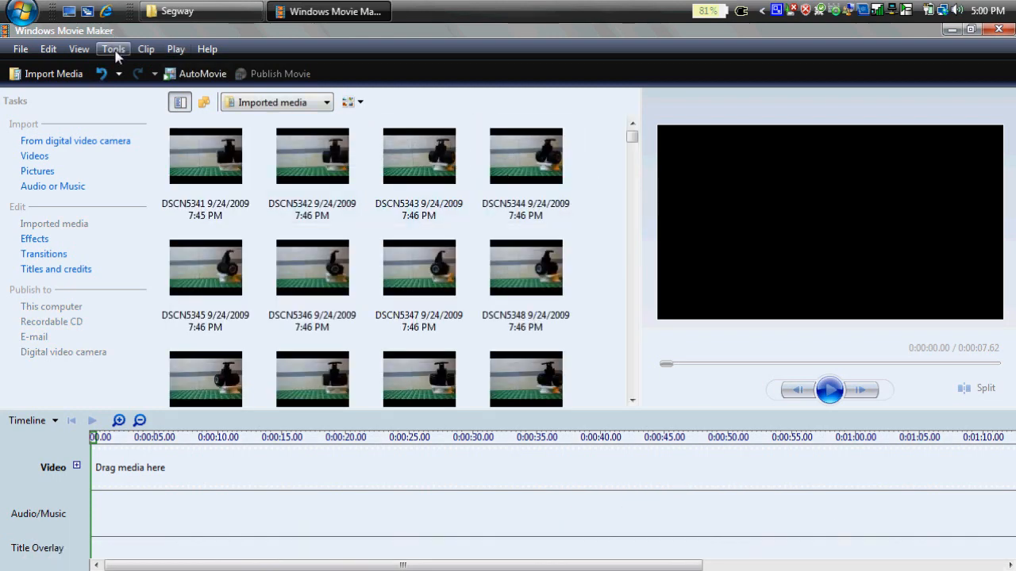
Step: Set the default picture duration to 0.125 seconds in Movie Maker's Tools > Options
click(113, 48)
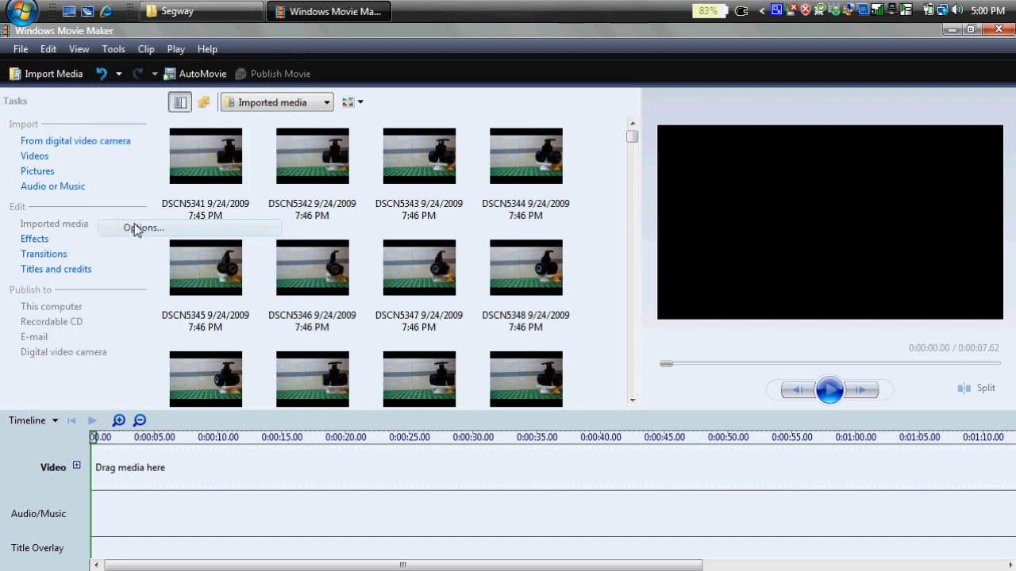
click(142, 228)
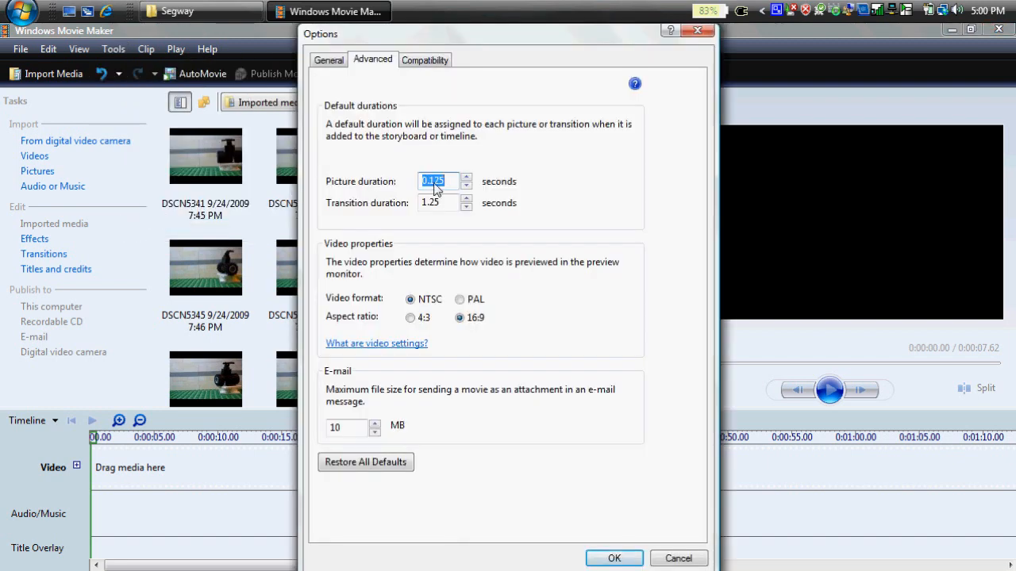
click(466, 177)
text(5)
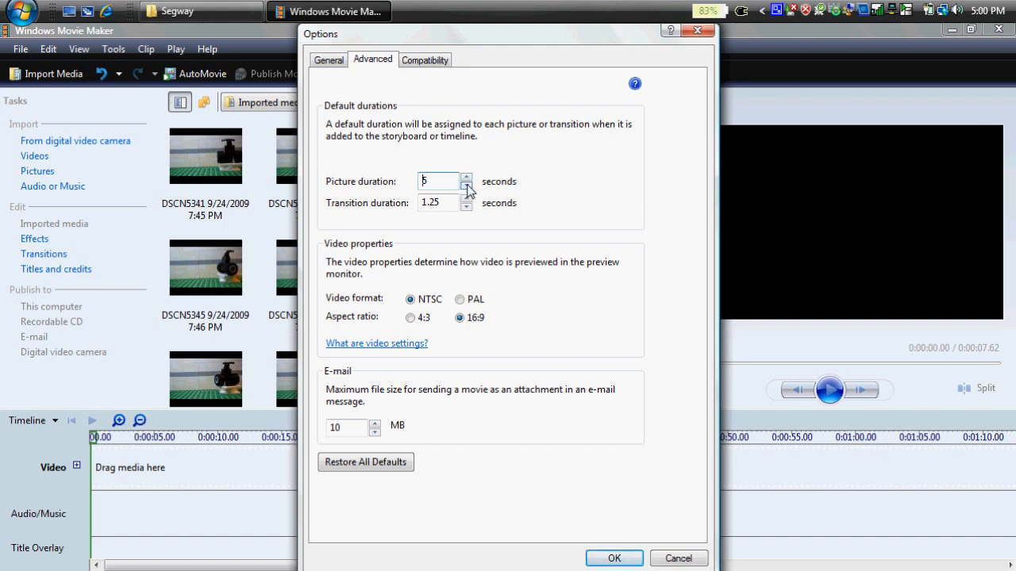
click(467, 186)
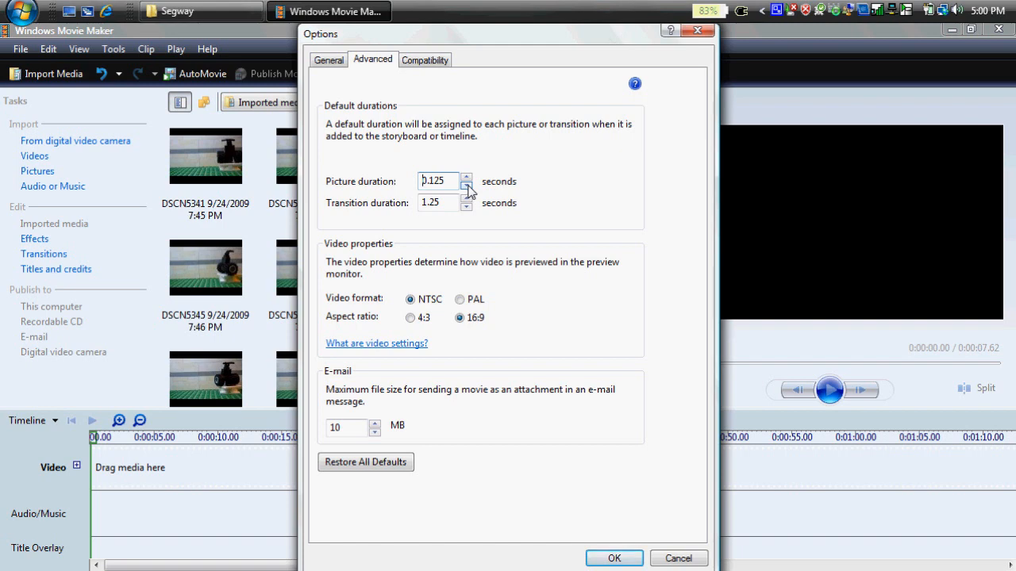
click(466, 185)
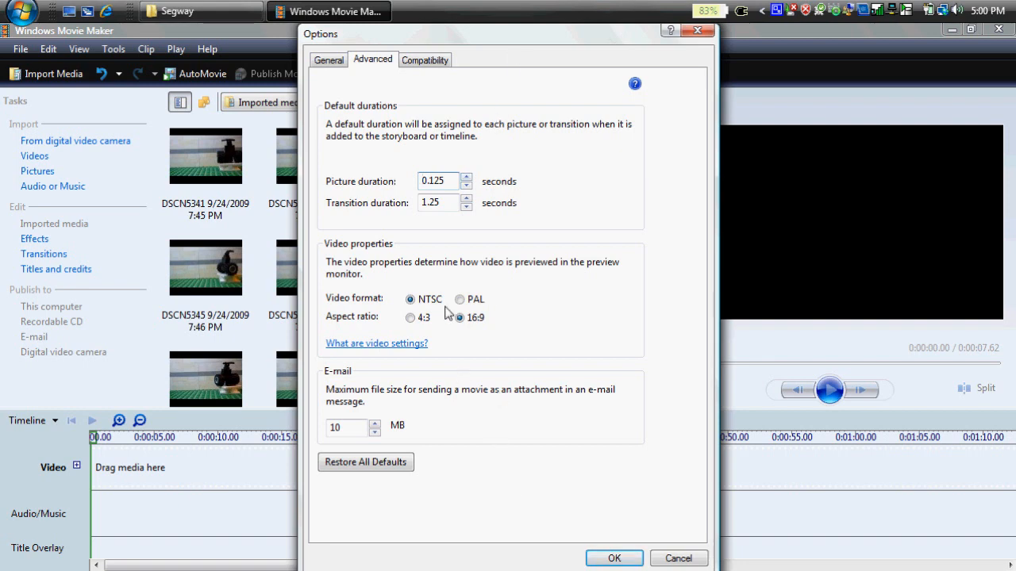
click(613, 558)
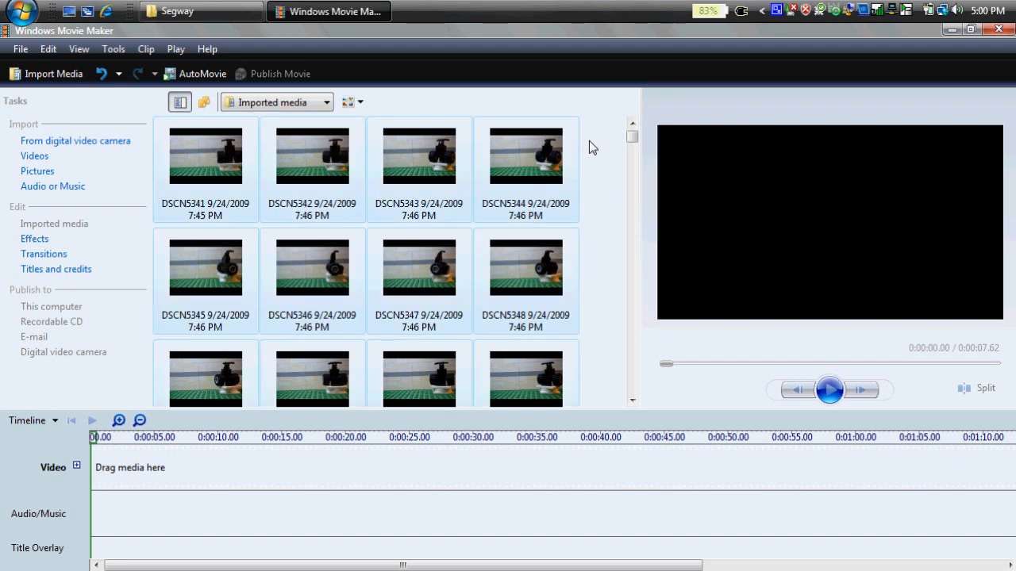
mouse_move(124, 468)
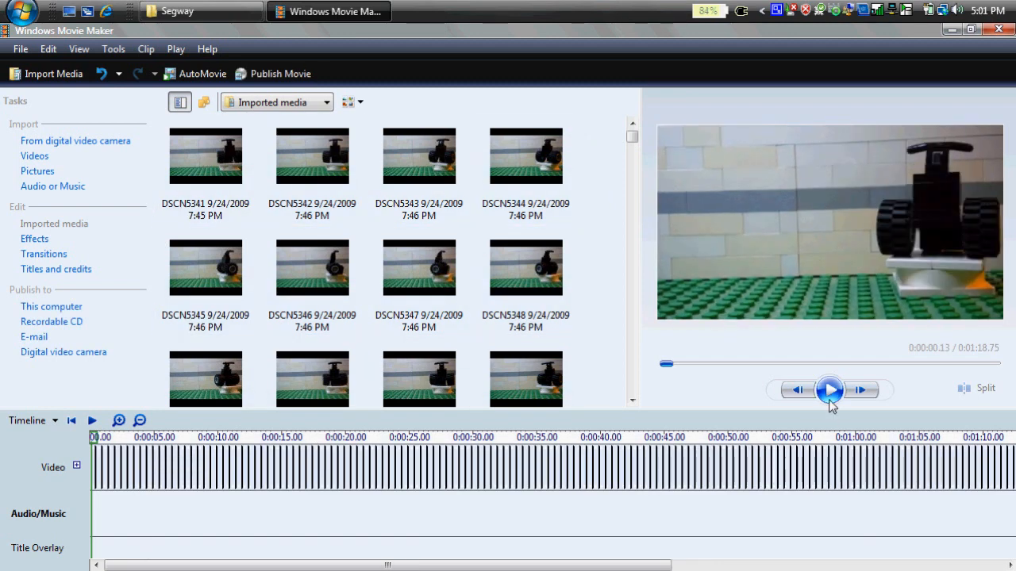
Step: Play the 1:18.75 Lego photo sequence in the preview monitor, then pause it partway
click(829, 390)
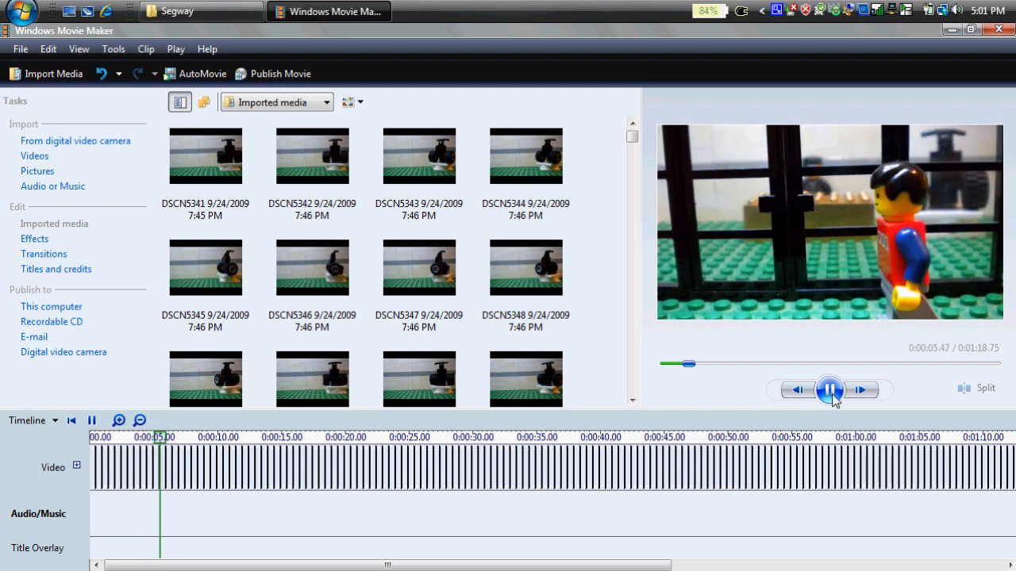
click(830, 390)
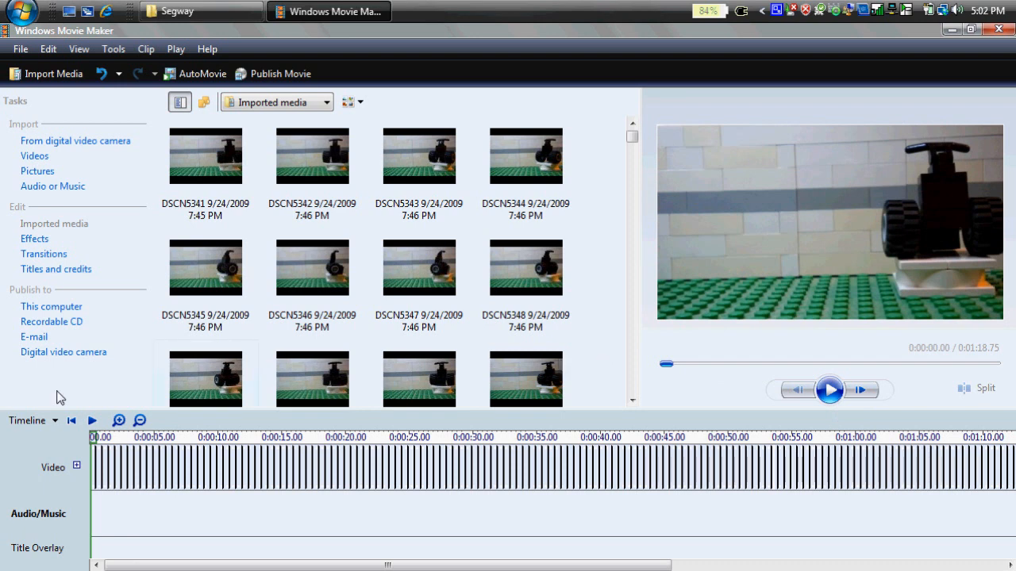
Step: Switch to storyboard view and browse the video effects to preview Speed Up, Double
click(32, 421)
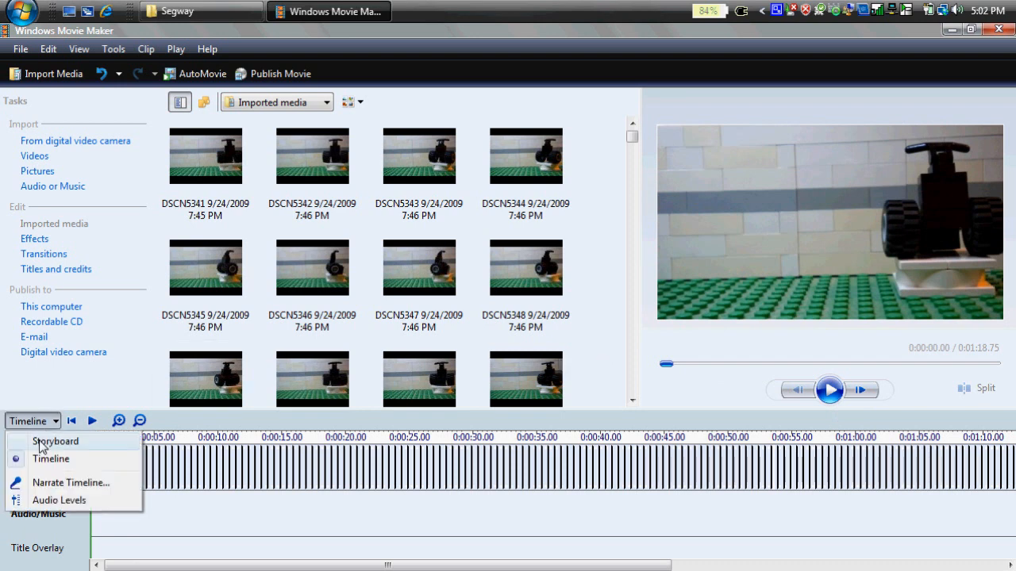
click(56, 442)
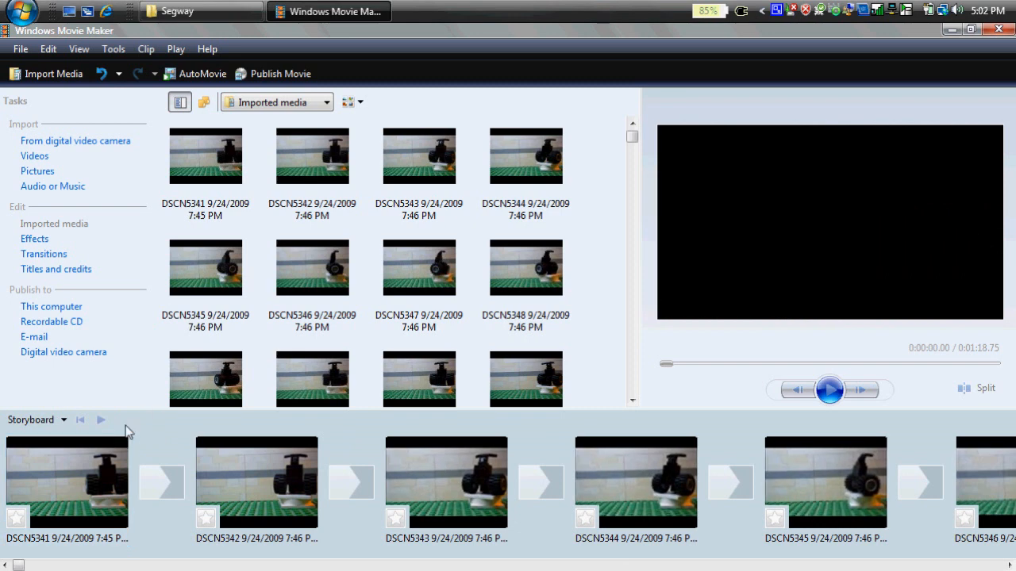
mouse_move(95, 488)
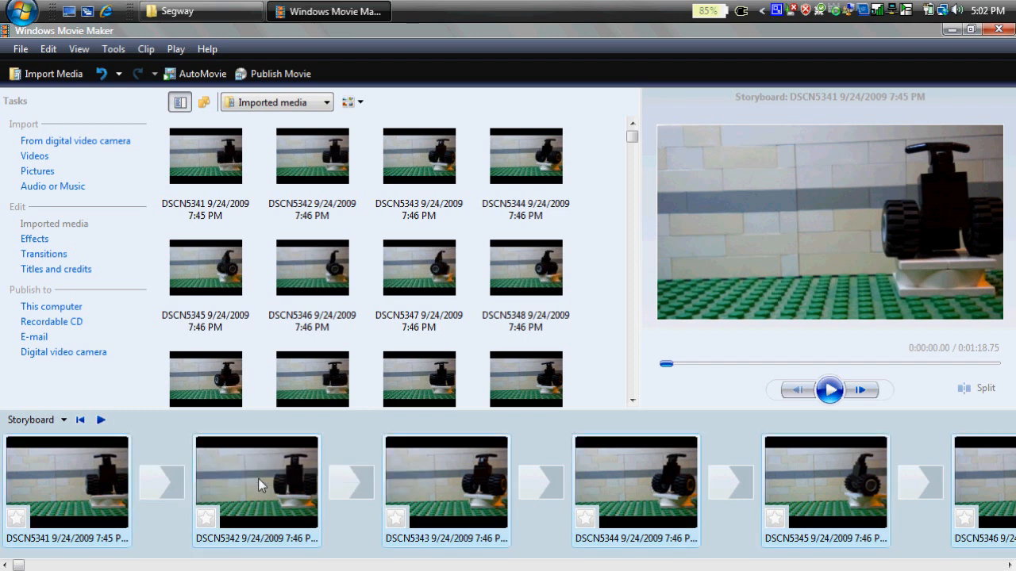
right_click(255, 481)
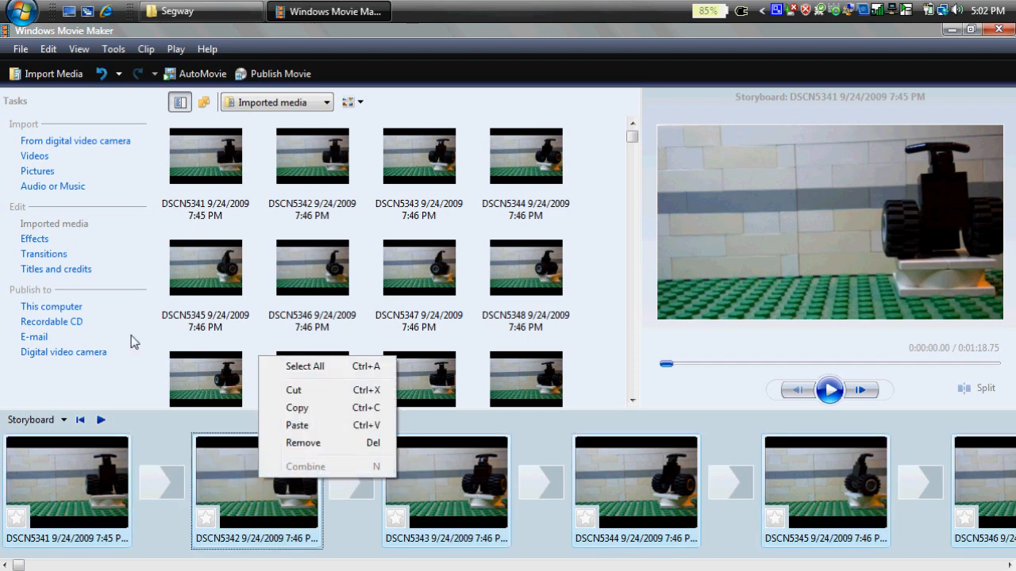
click(34, 239)
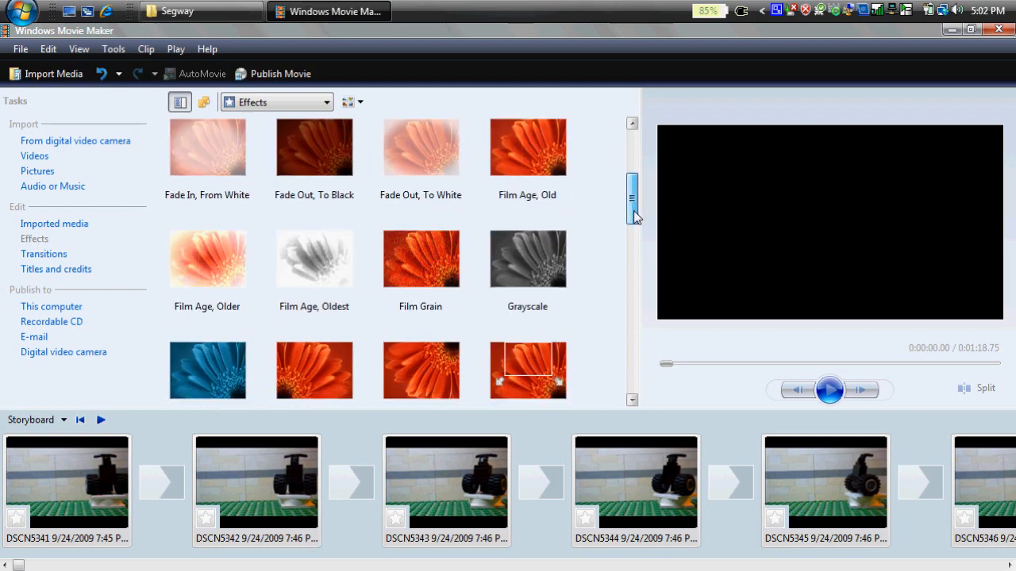
scroll(down, 3)
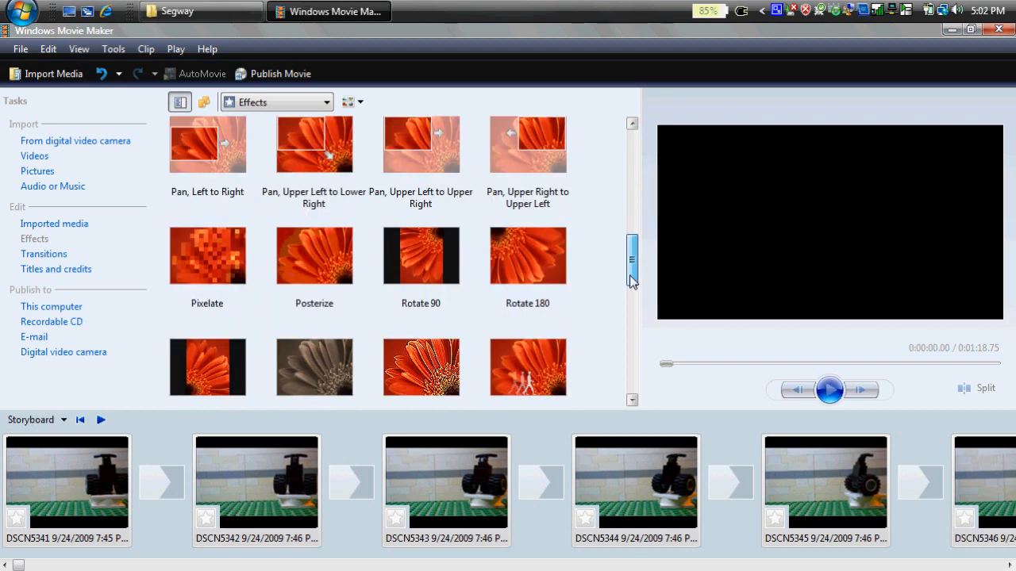
scroll(down, 3)
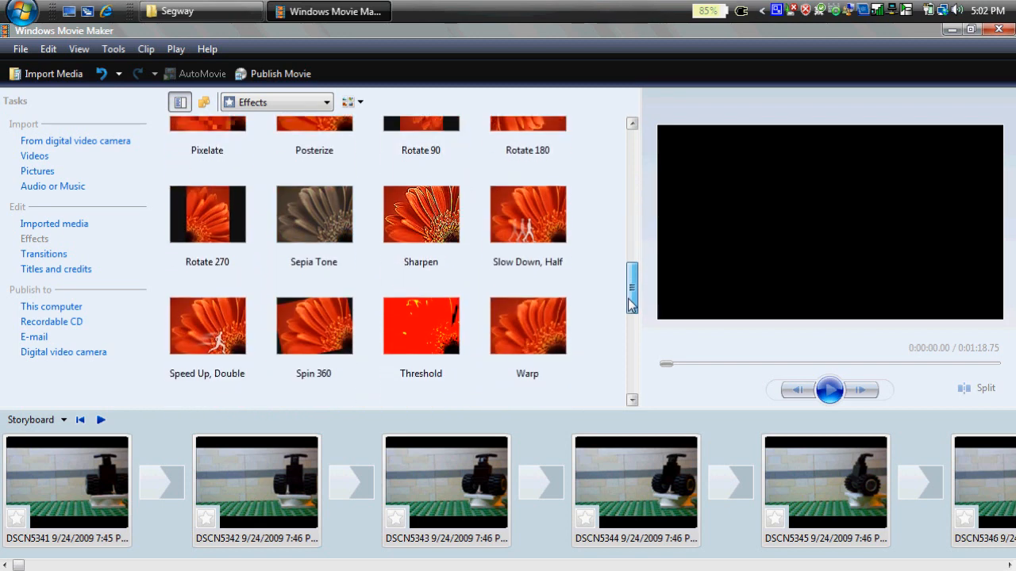
scroll(down, 3)
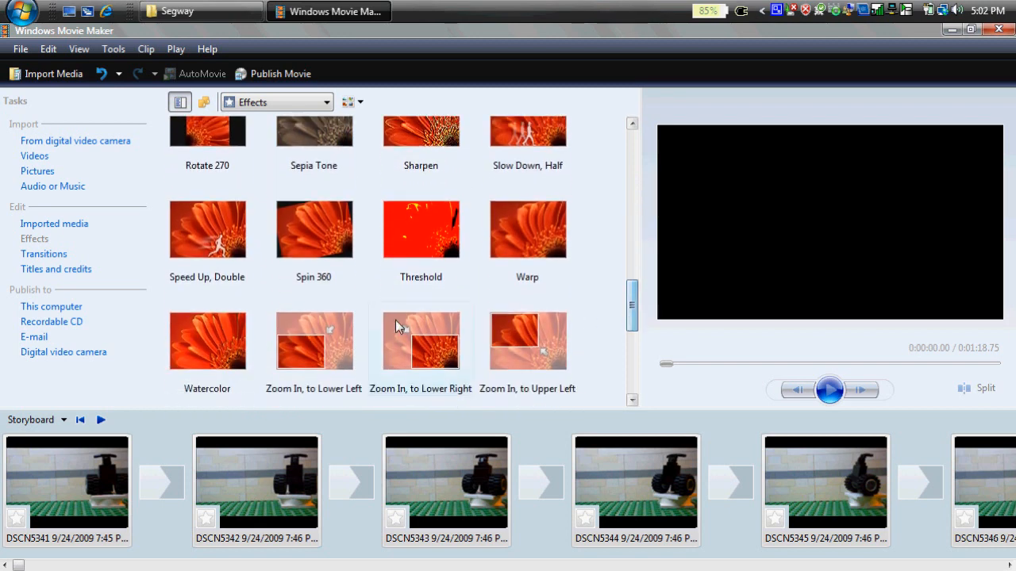
click(207, 229)
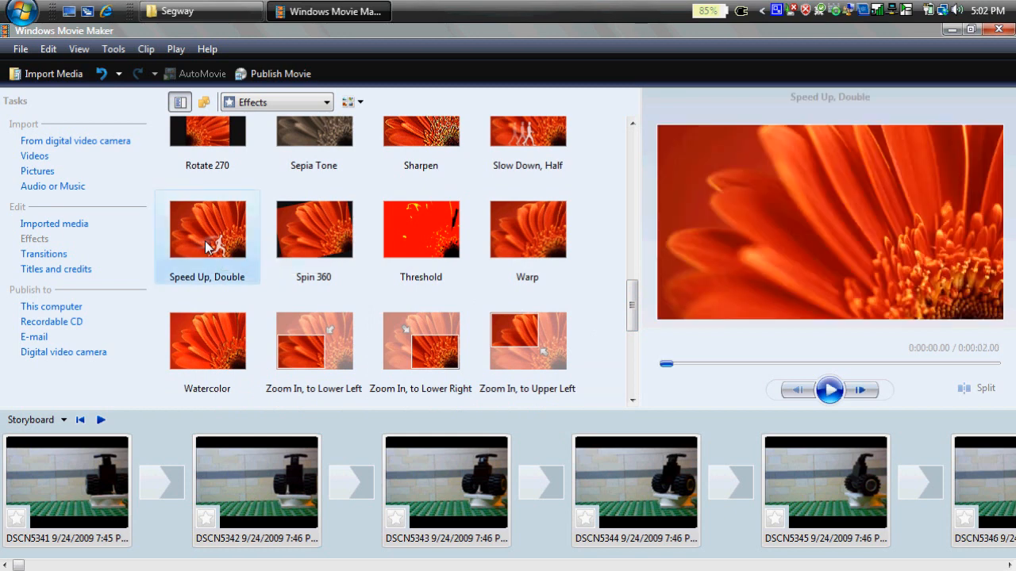
click(828, 389)
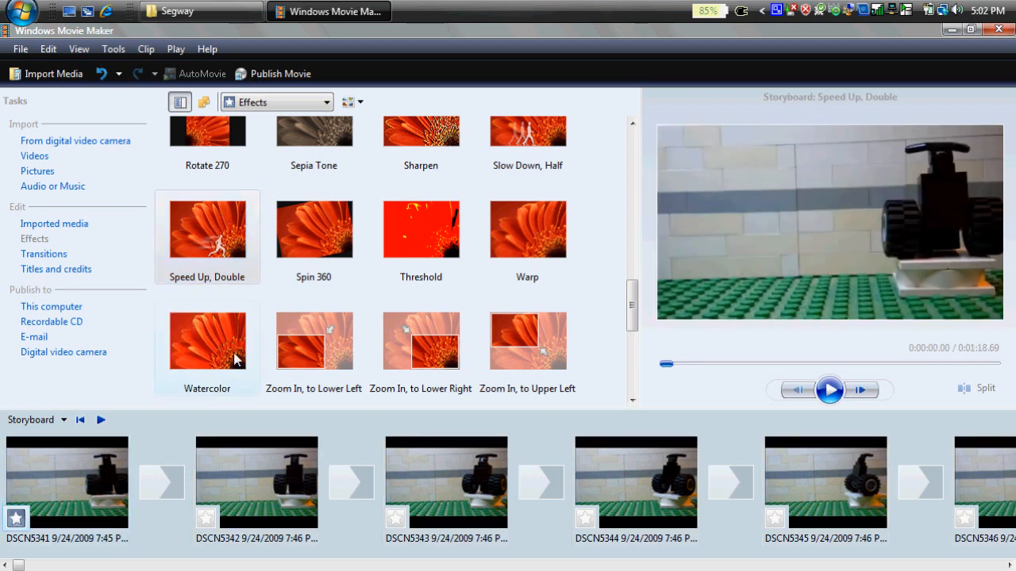
Step: Apply Speed Up, Double to photo DSCN5342 and replay the sequence from the start
click(256, 482)
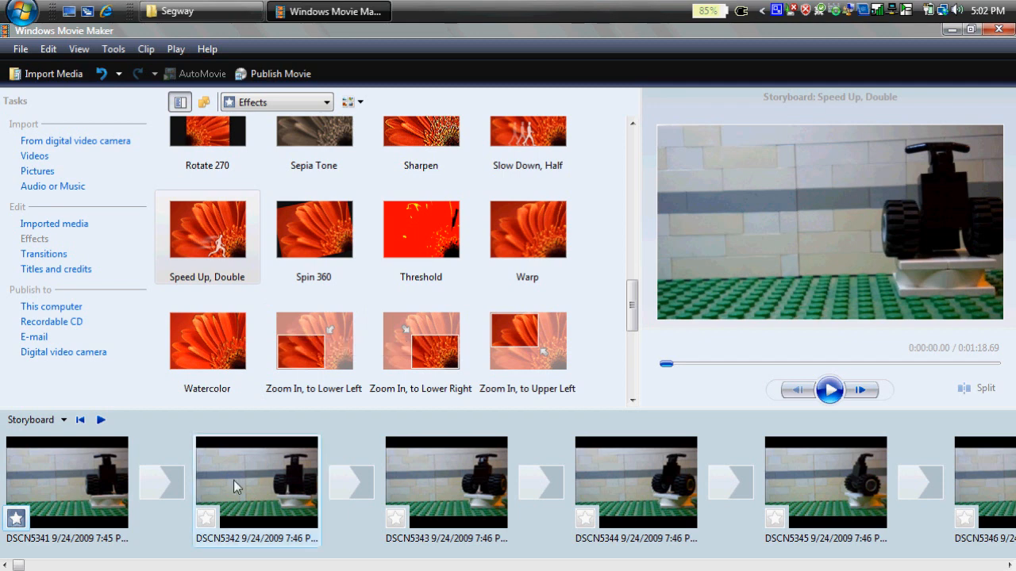
mouse_move(266, 430)
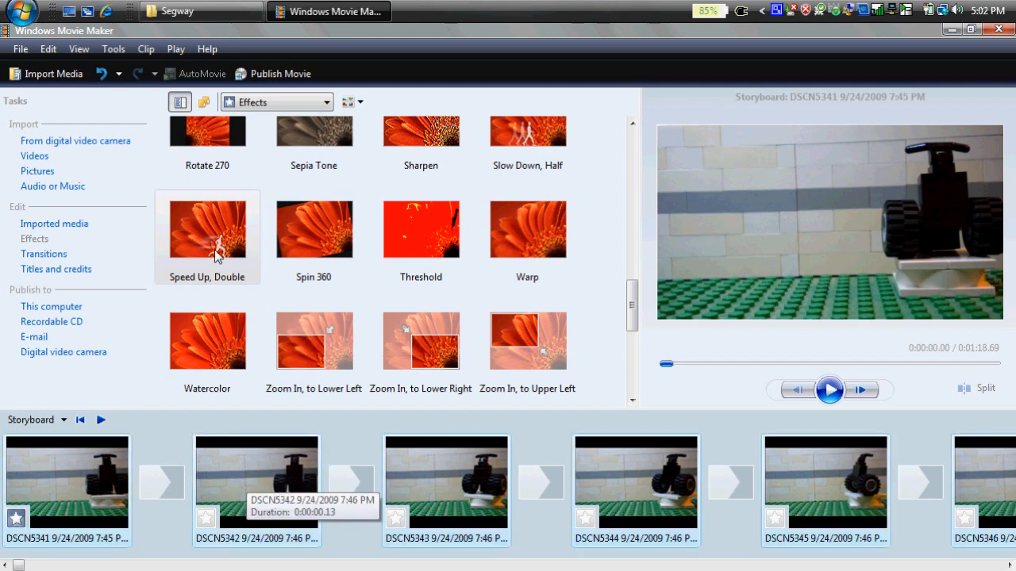
click(207, 229)
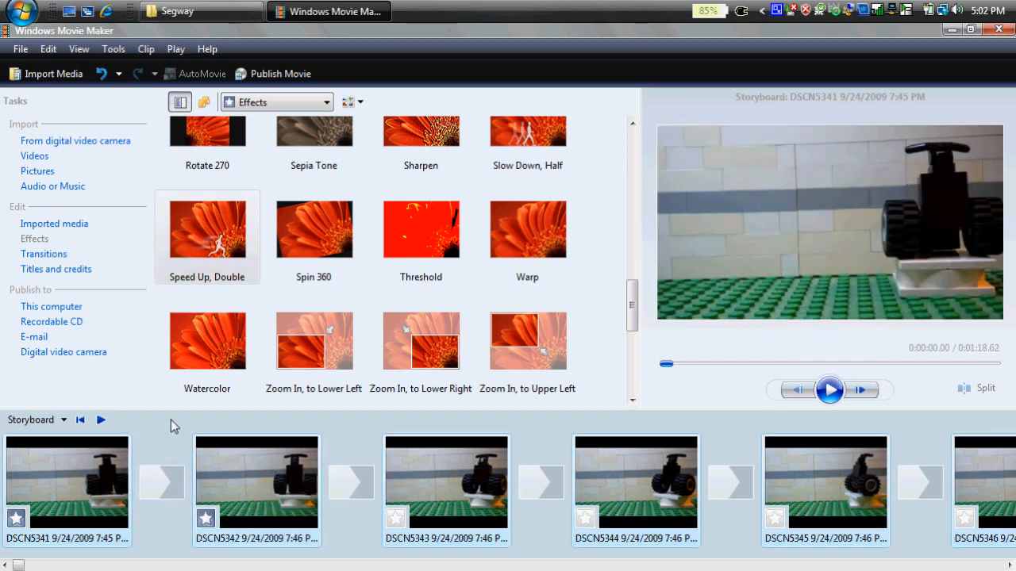
mouse_move(80, 420)
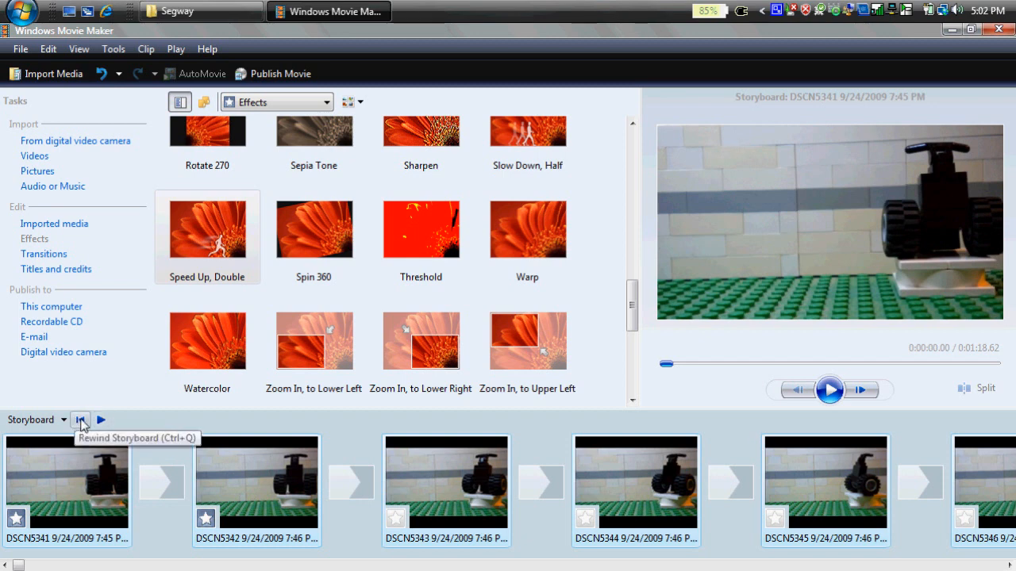
mouse_move(100, 421)
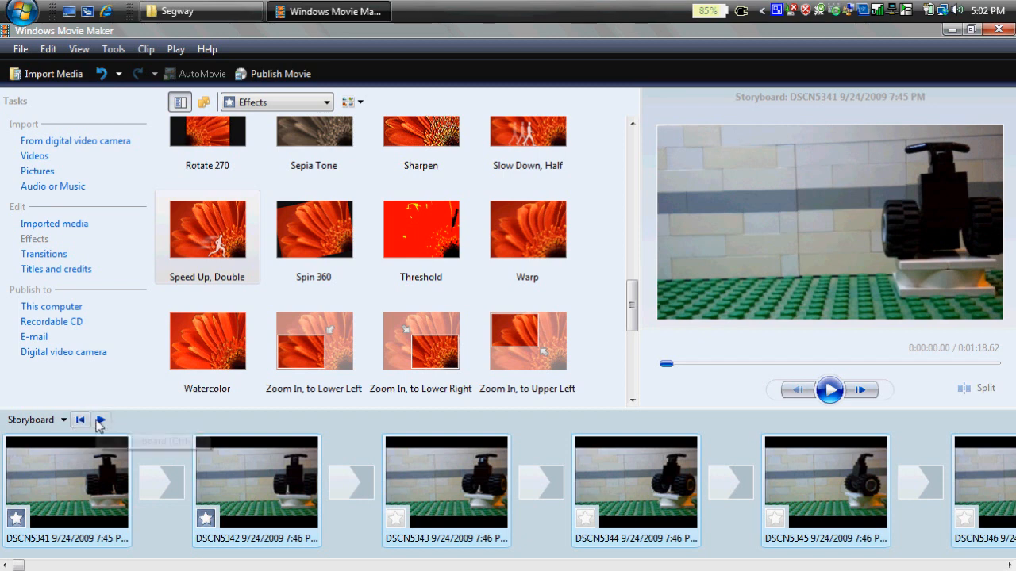
click(36, 420)
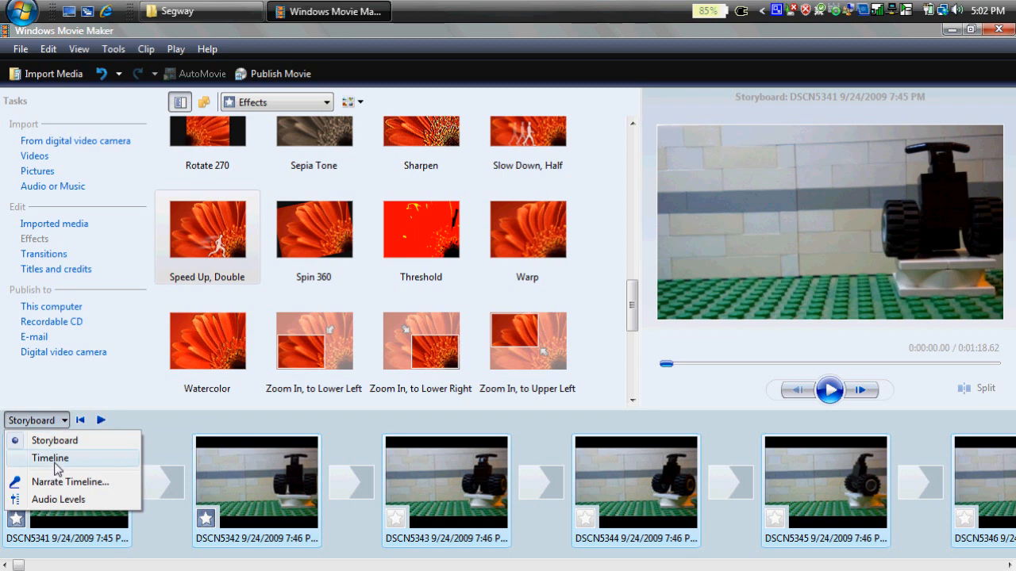
Step: Switch the sequence to timeline view, then close Movie Maker without saving
click(49, 458)
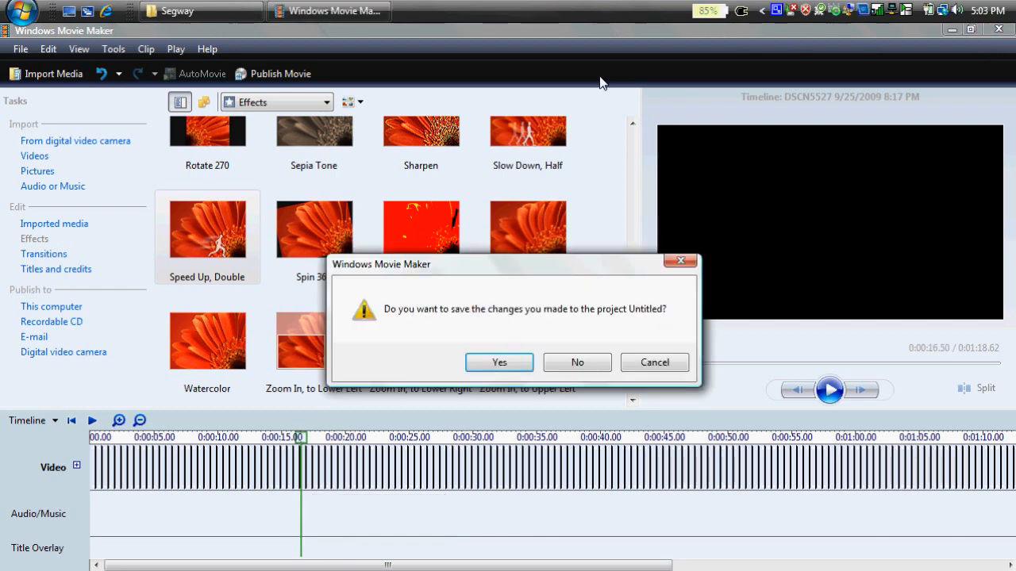
click(577, 362)
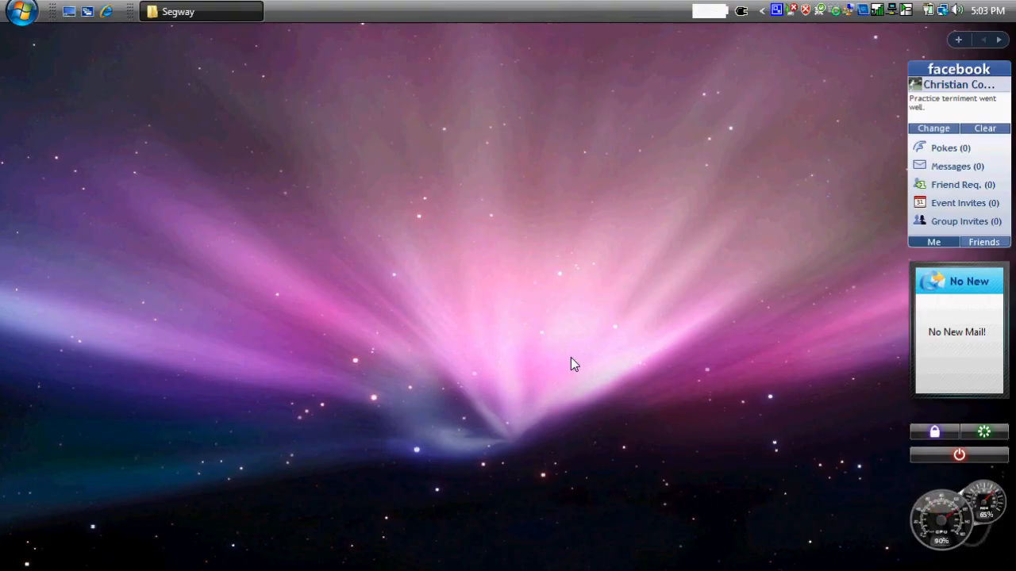
mouse_move(578, 550)
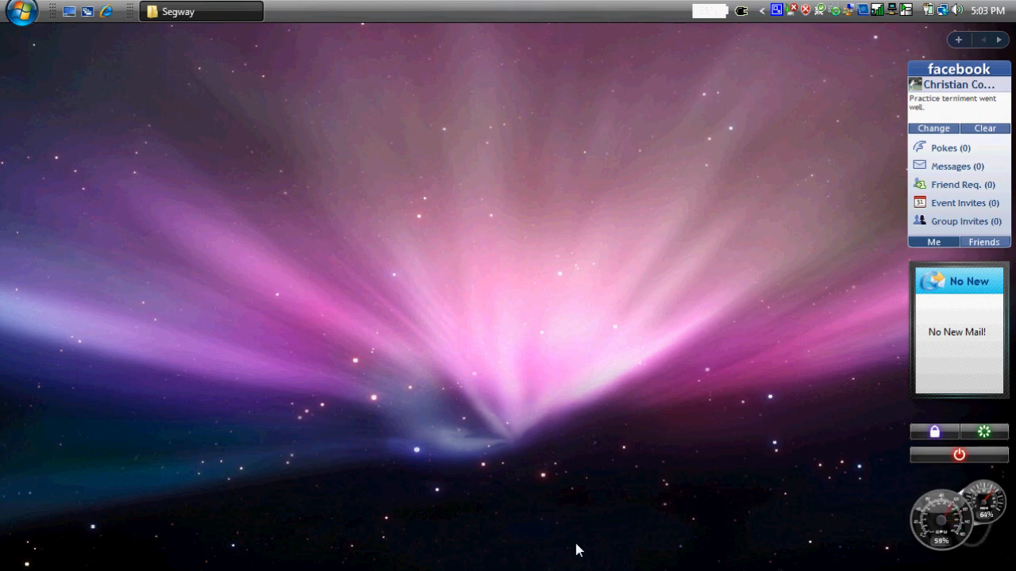
mouse_move(611, 543)
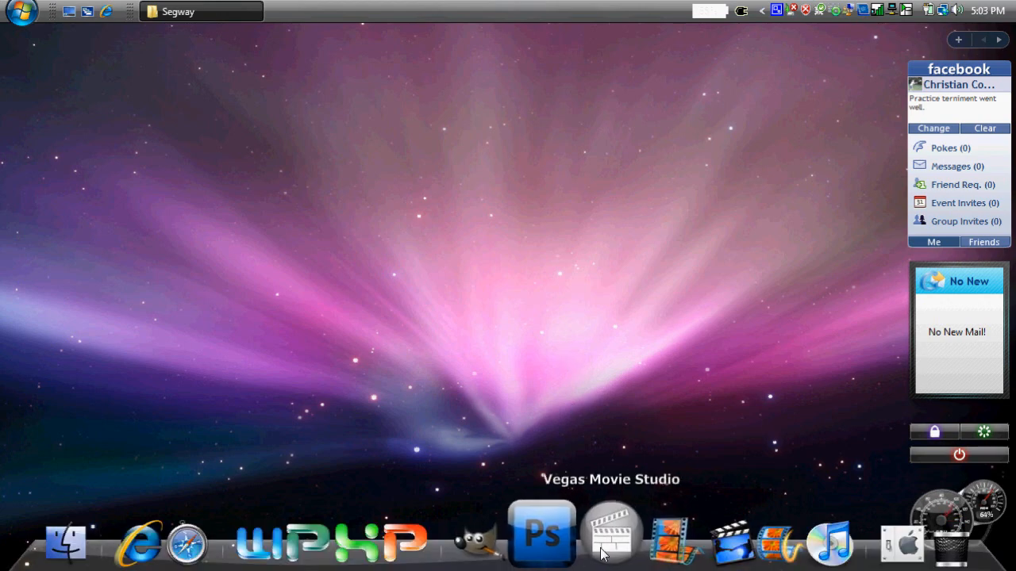
Step: Launch Vegas Movie Studio and create a new project named 'legomation test'
click(612, 539)
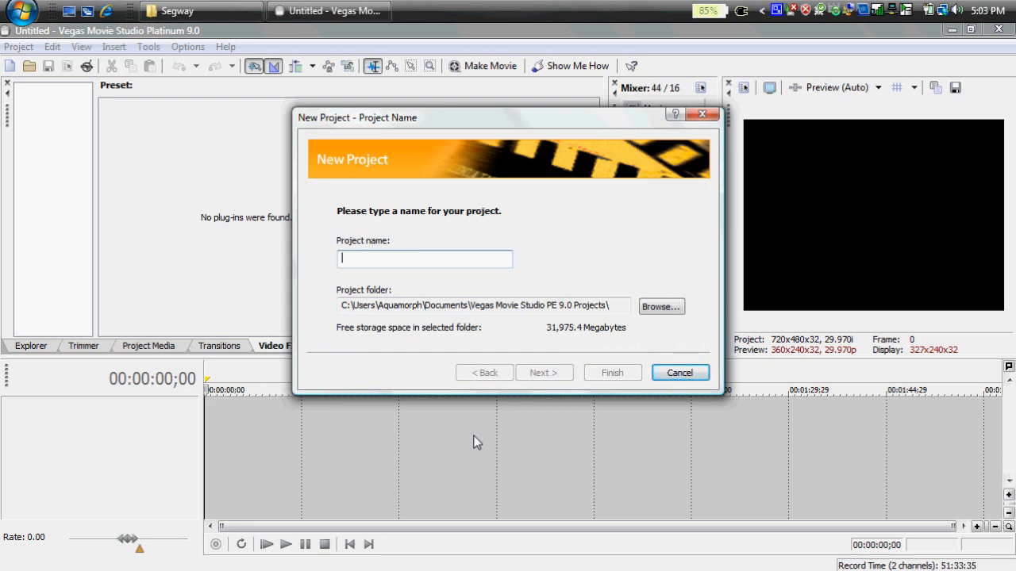
text(legomation test)
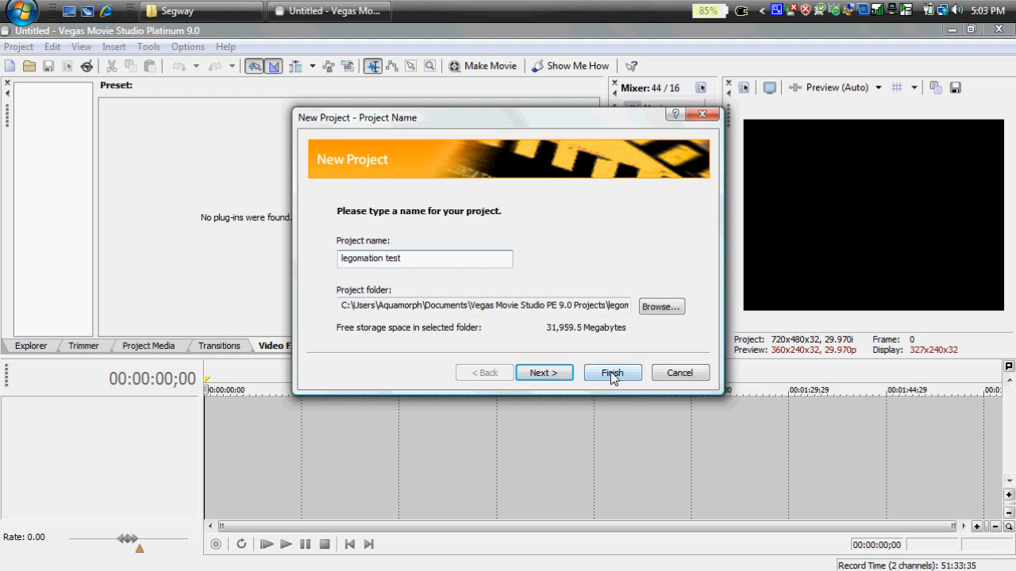
click(611, 372)
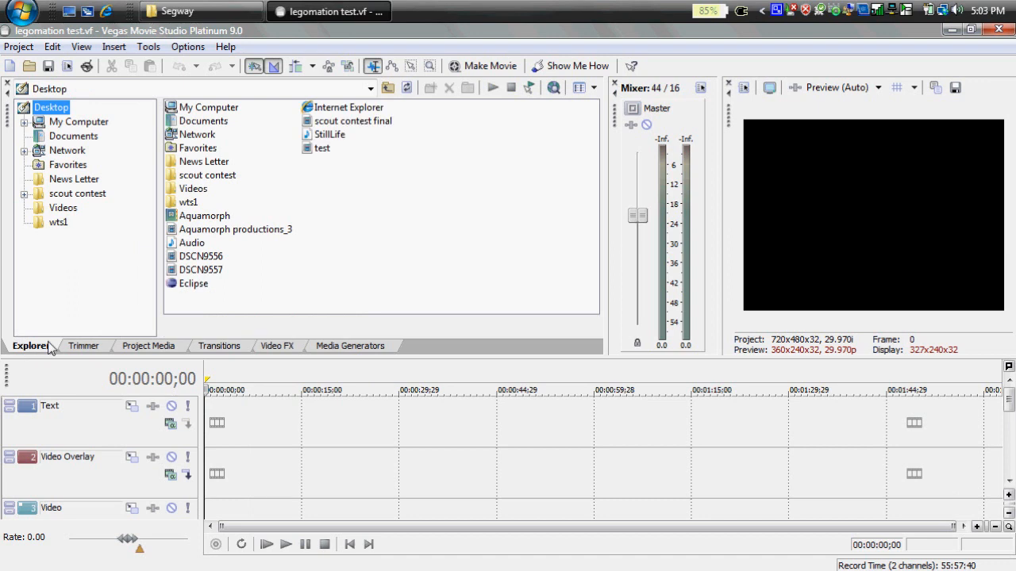
Step: Open Import Media from Project Media and browse into the Videos folder toward the DSCN photos
click(83, 345)
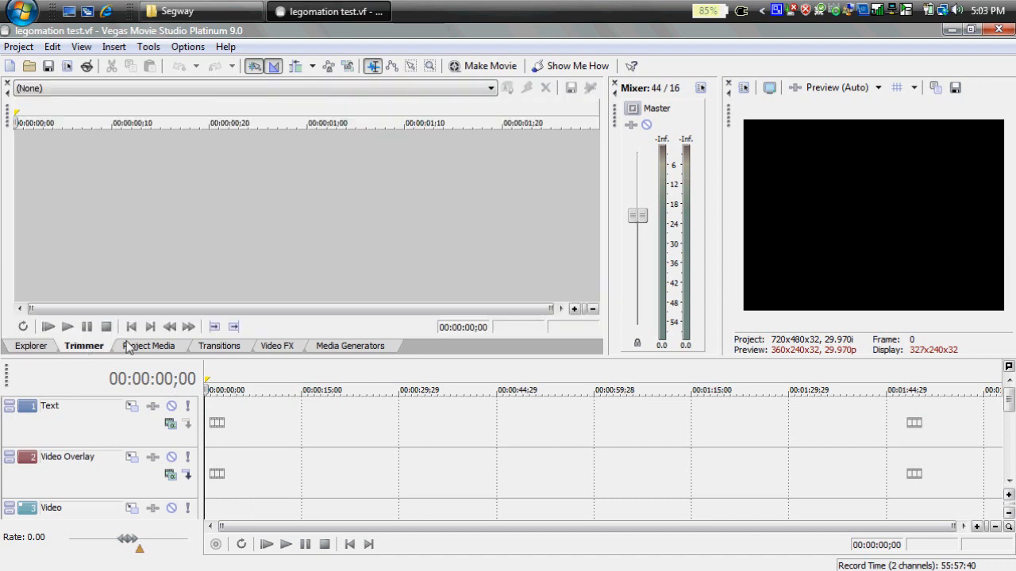
click(18, 46)
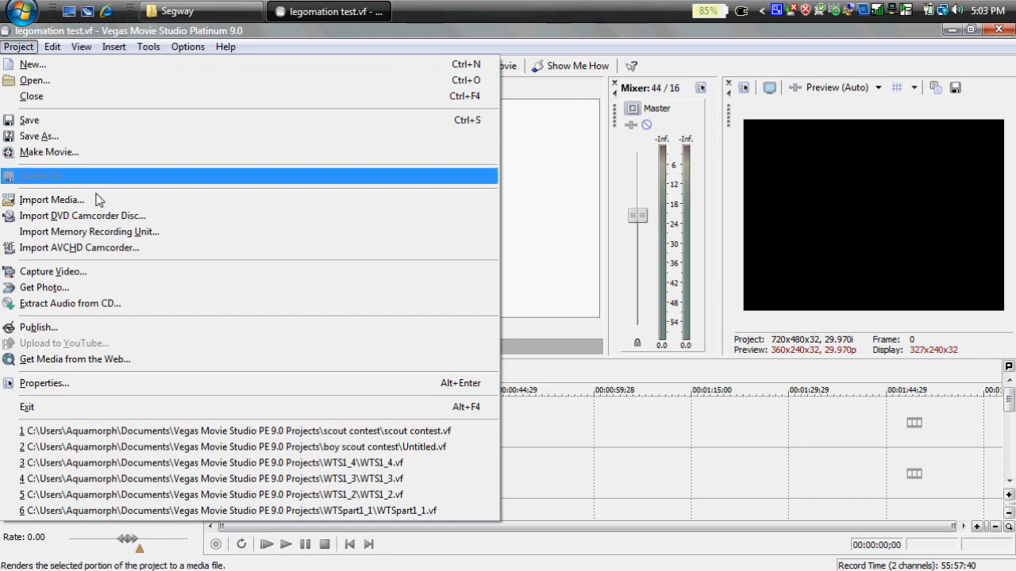
click(51, 199)
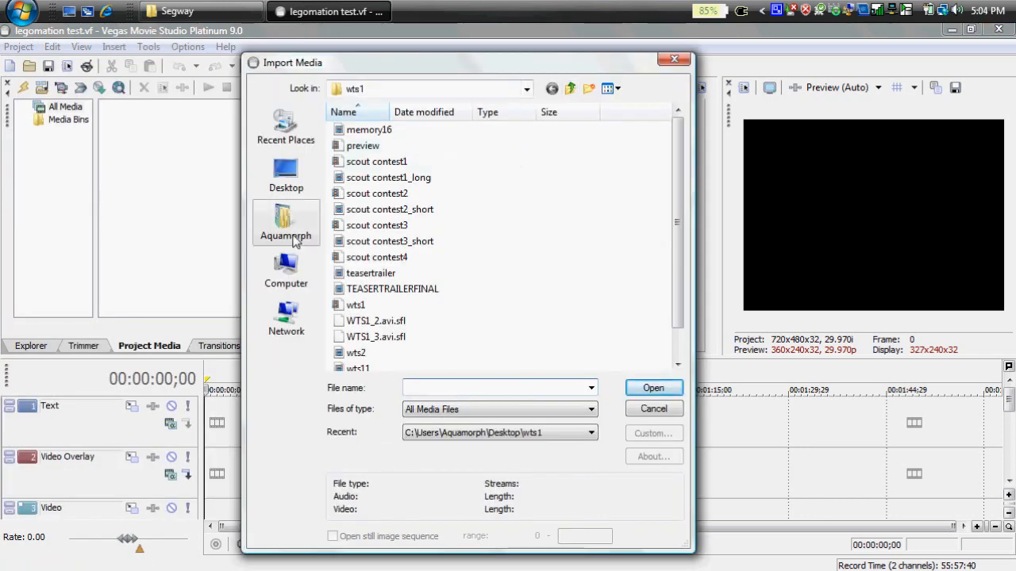
click(285, 223)
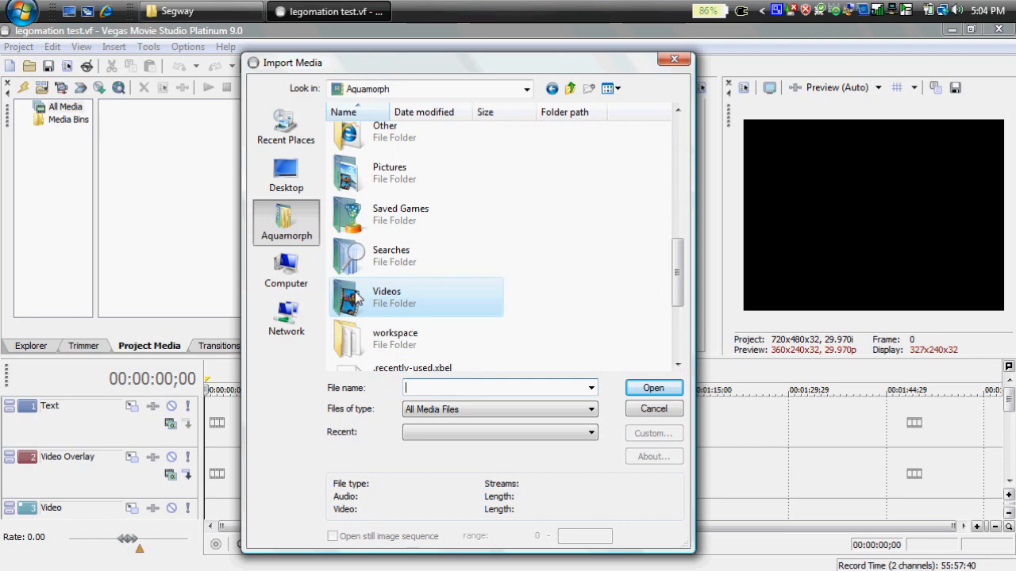
double_click(387, 297)
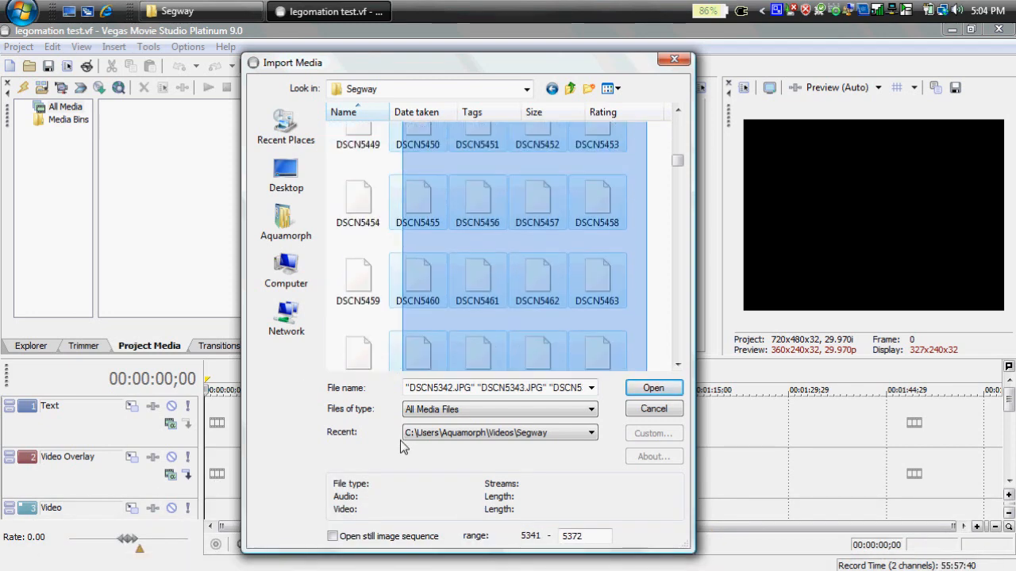
scroll(down, 3)
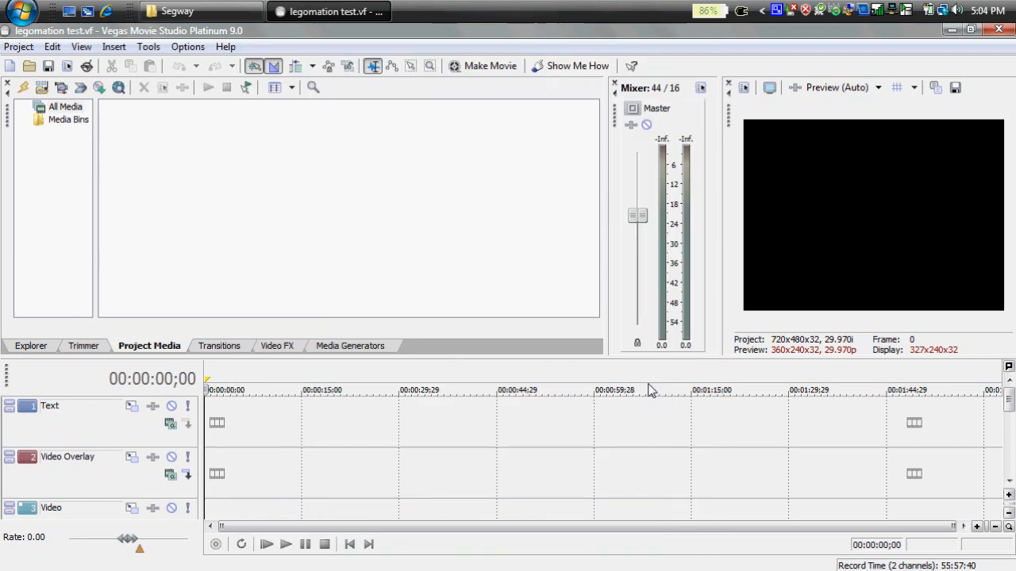
mouse_move(518, 295)
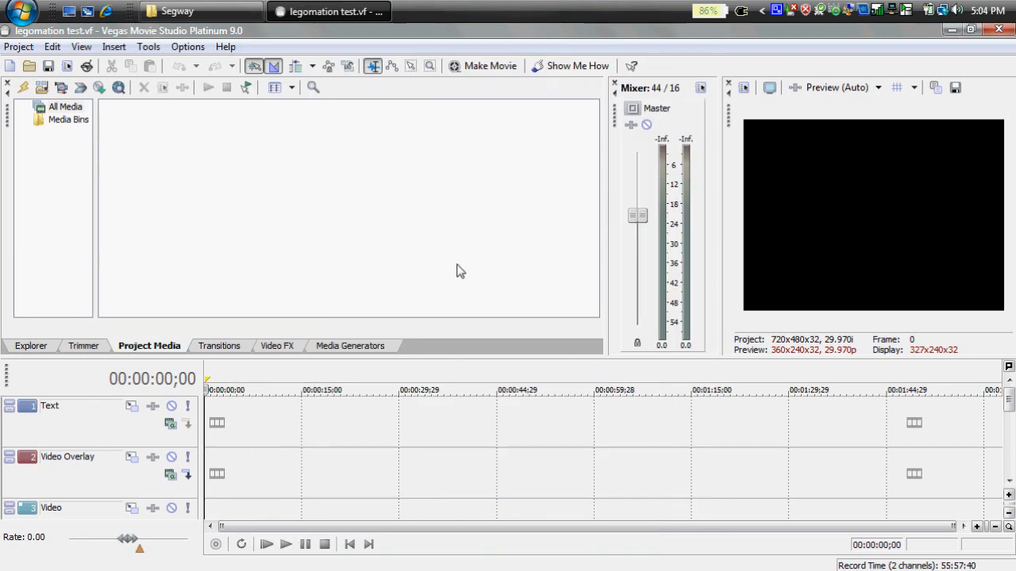
Step: In Preferences > Editing, set new still image length to 0.125 and CD track gap to 0:00
click(187, 46)
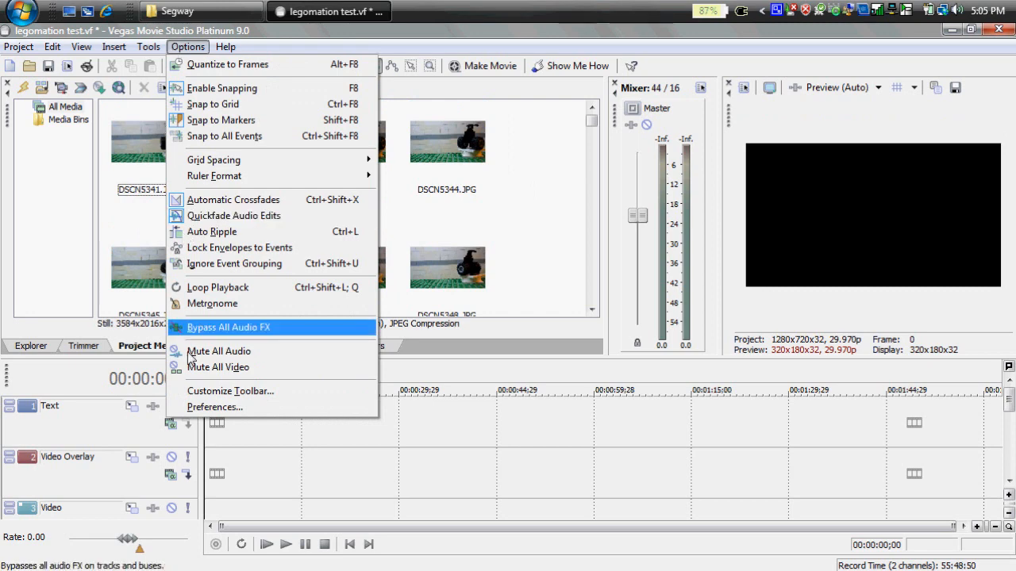
click(214, 407)
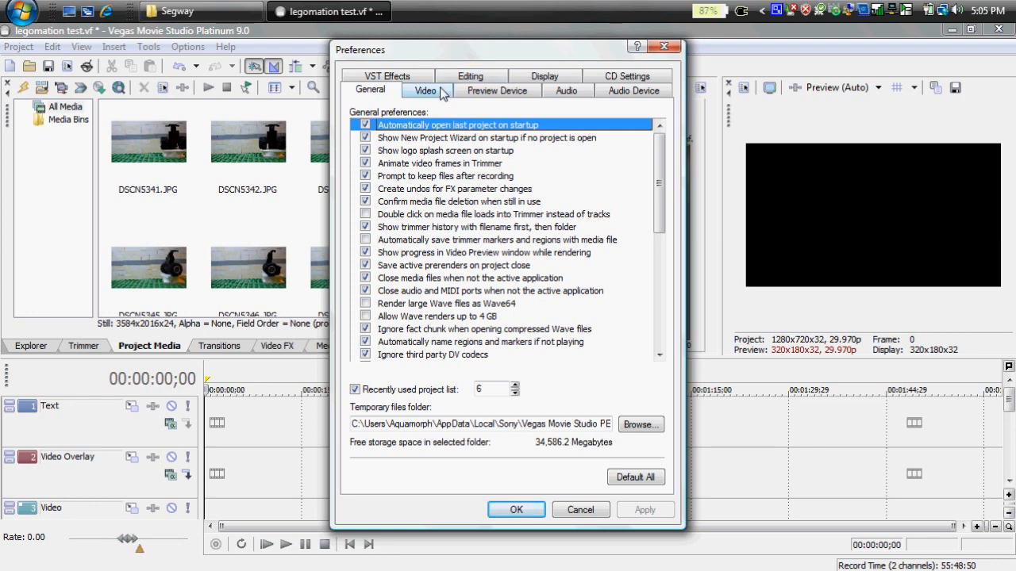
click(470, 89)
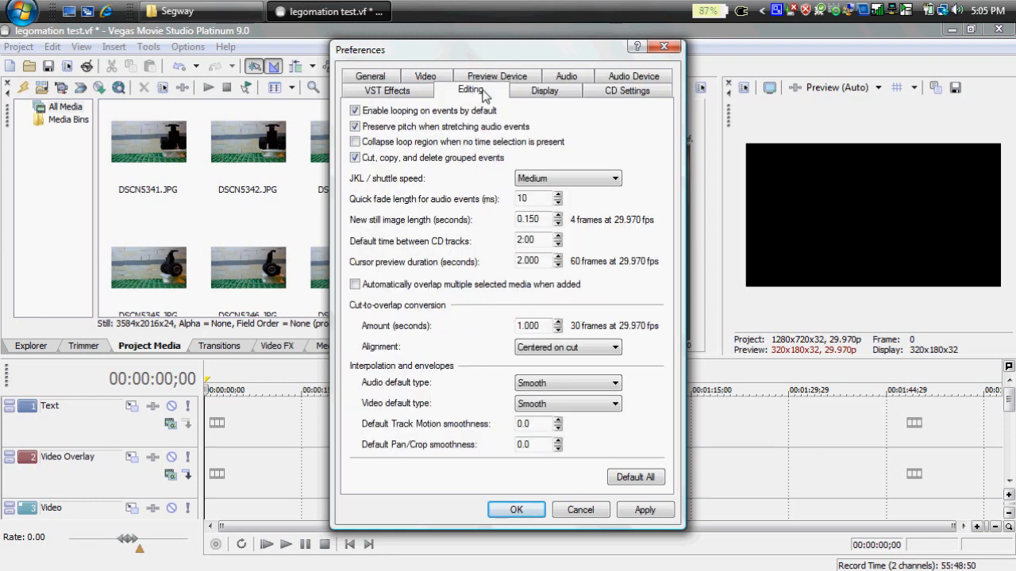
mouse_move(545, 222)
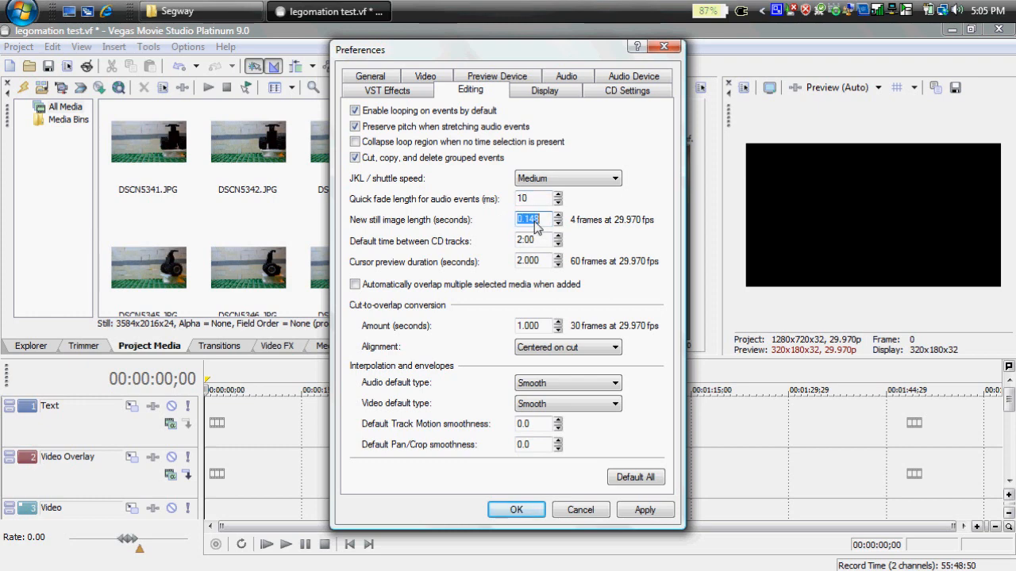
click(558, 223)
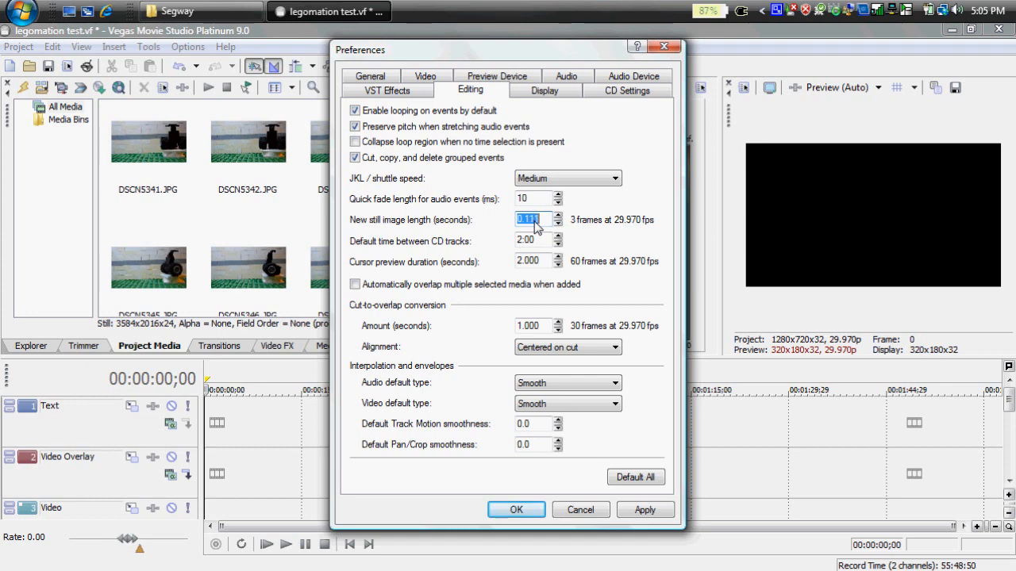
click(558, 223)
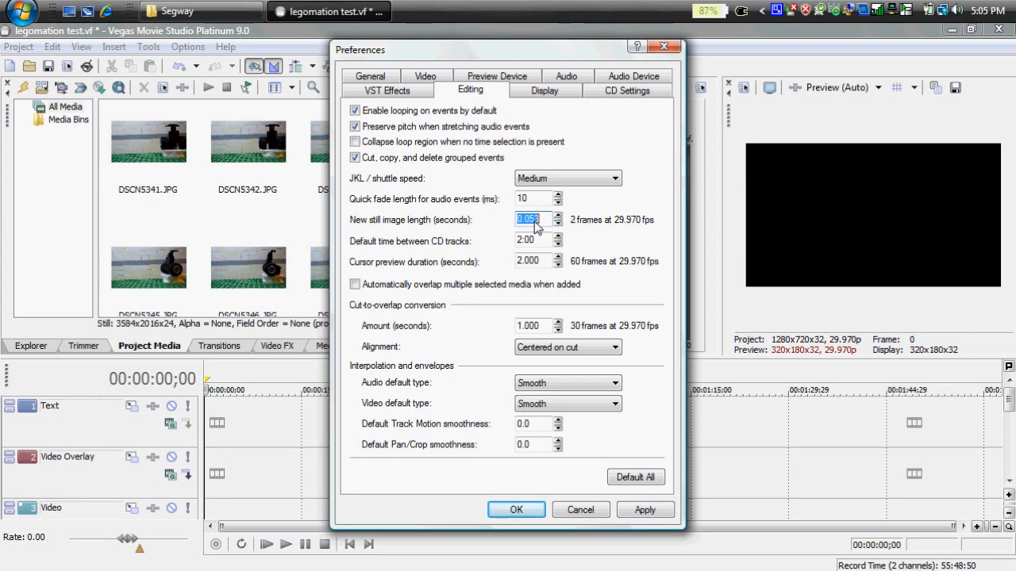
click(558, 224)
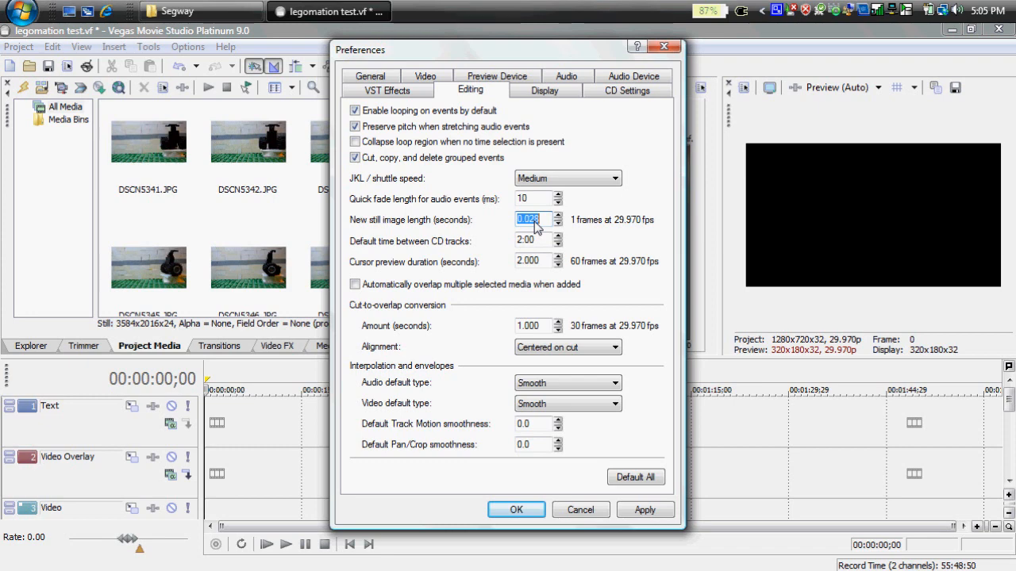
click(557, 216)
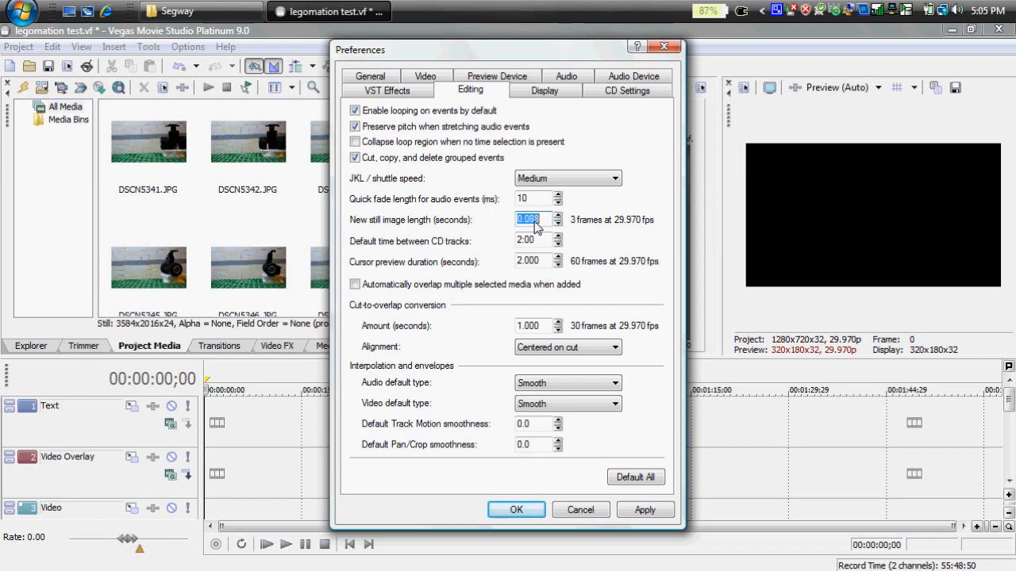
click(558, 216)
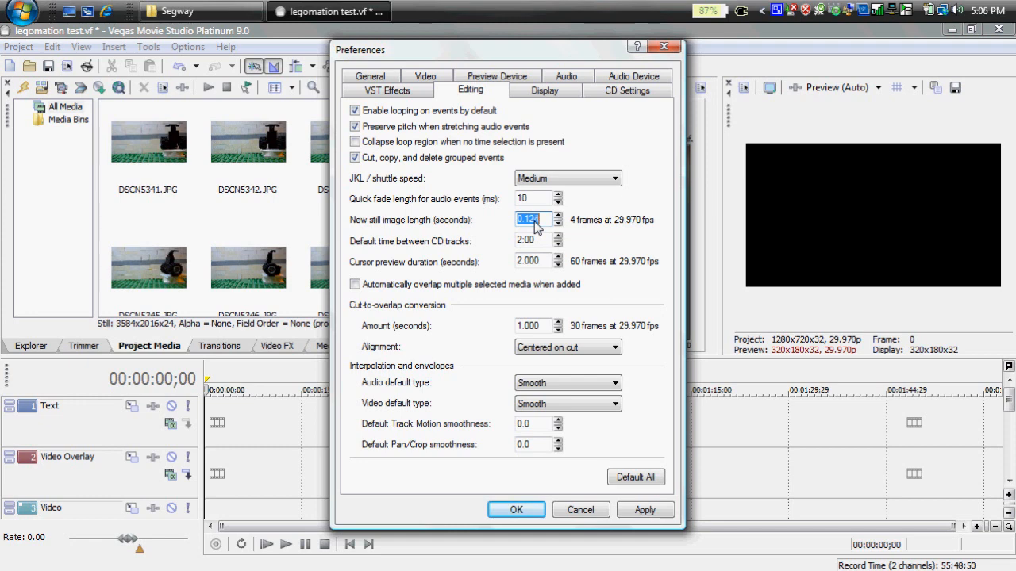
click(557, 216)
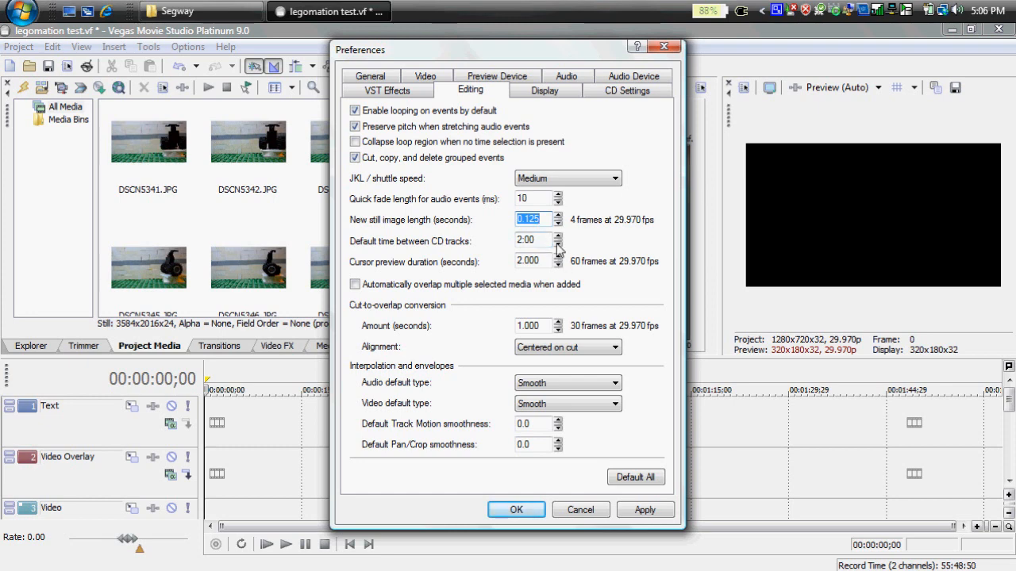
click(558, 244)
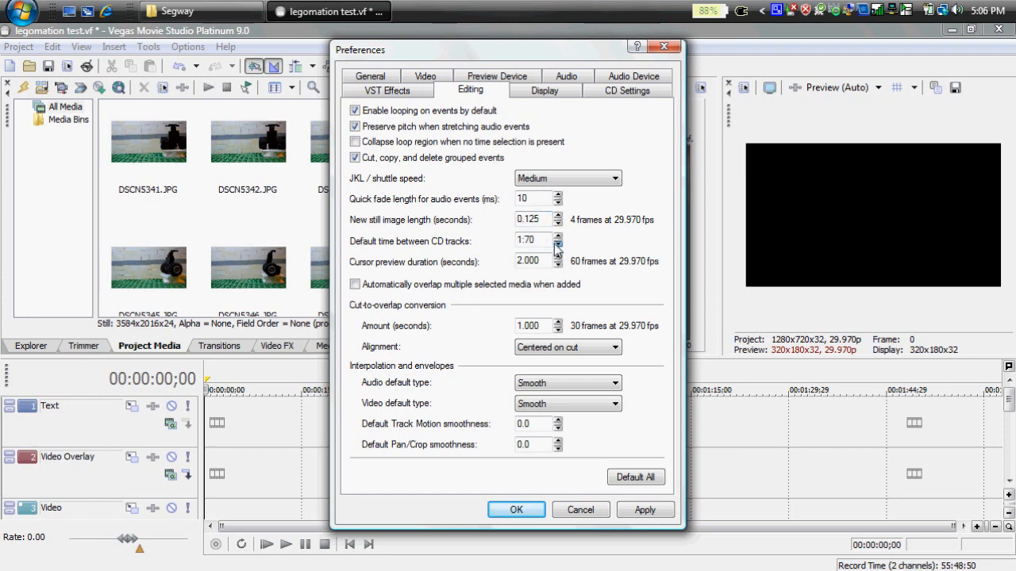
click(558, 244)
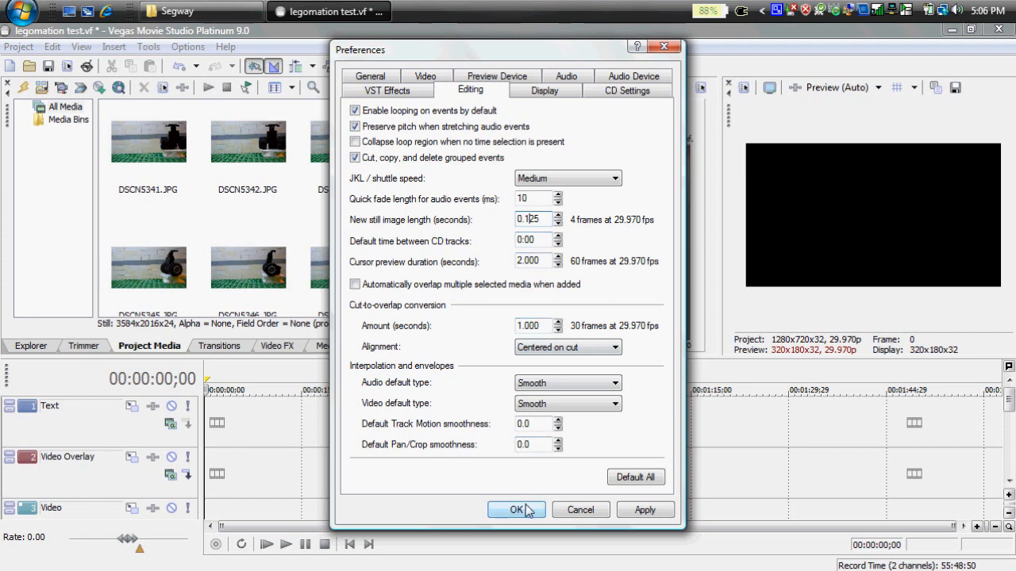
Step: Accept the preferences and place the DSCN photos on the video track as a ~21-second sequence
click(516, 510)
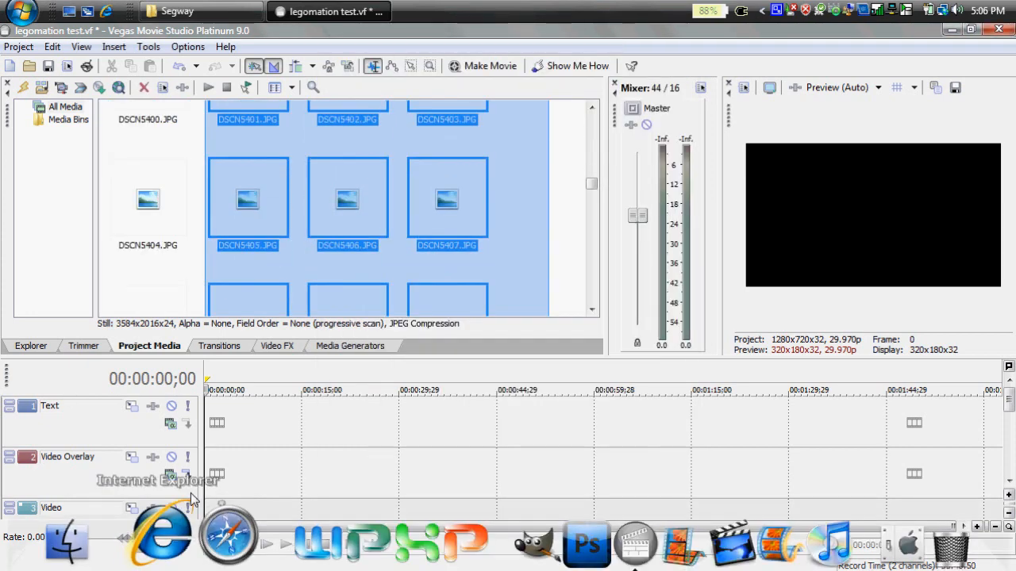
scroll(down, 3)
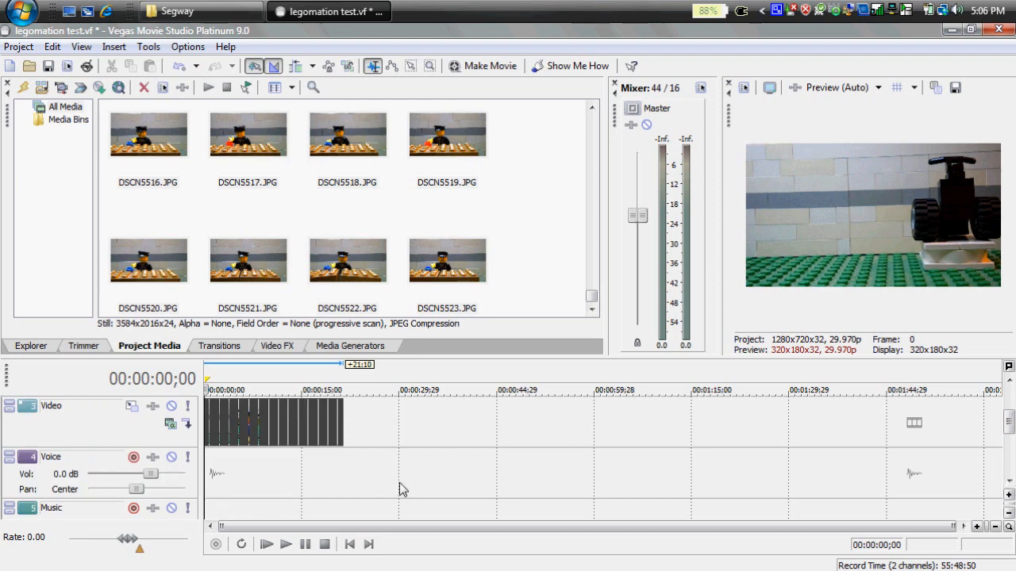
Step: Play and pause the sequence around 9.2 s, then zoom the timeline in to check still boundaries
click(285, 545)
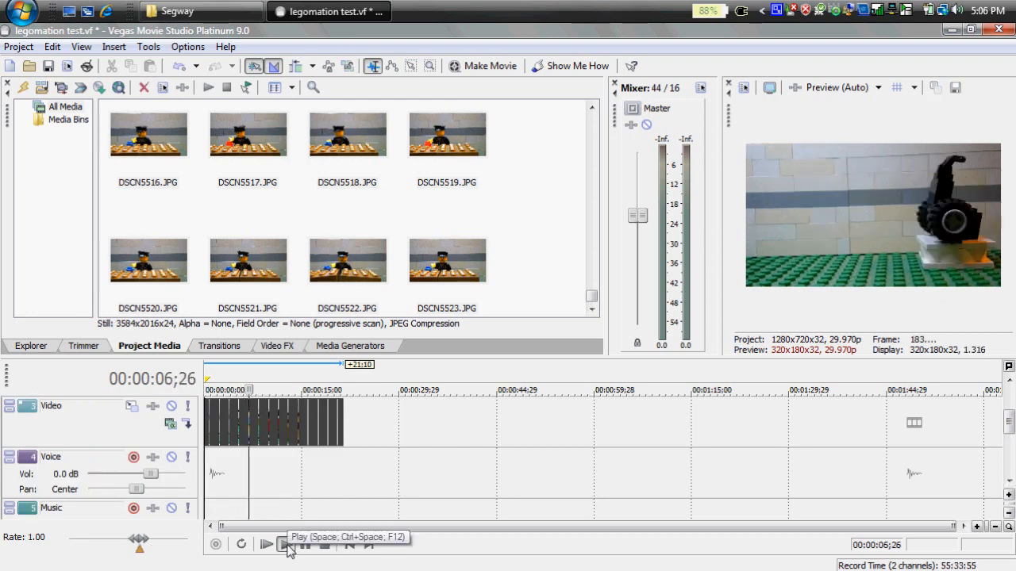
click(285, 544)
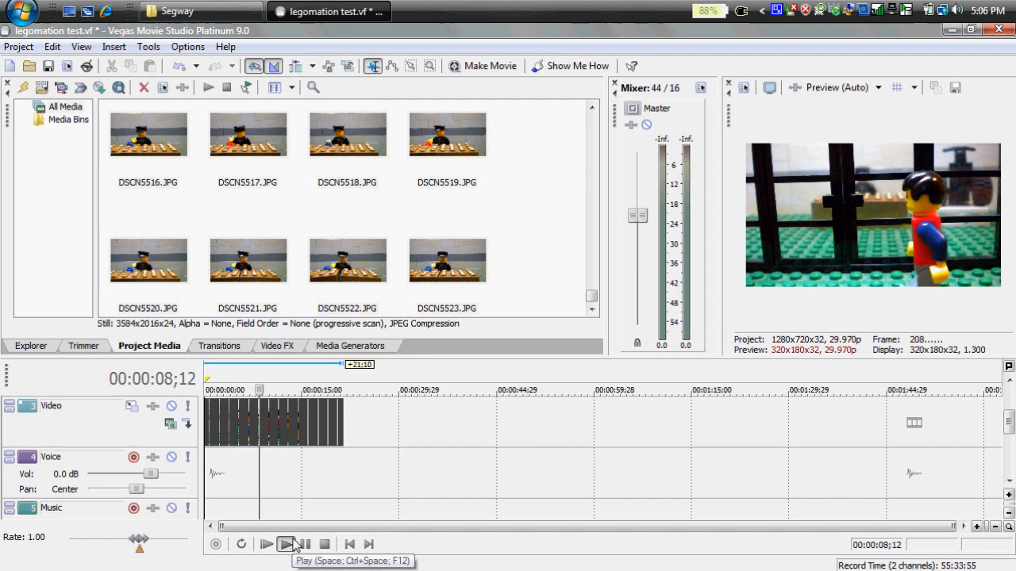
click(285, 544)
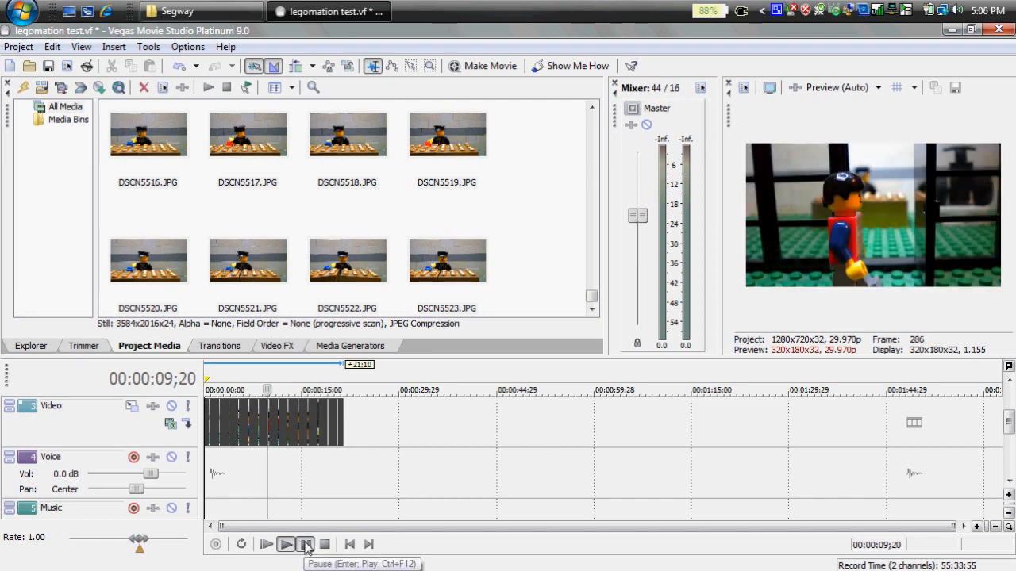
click(977, 527)
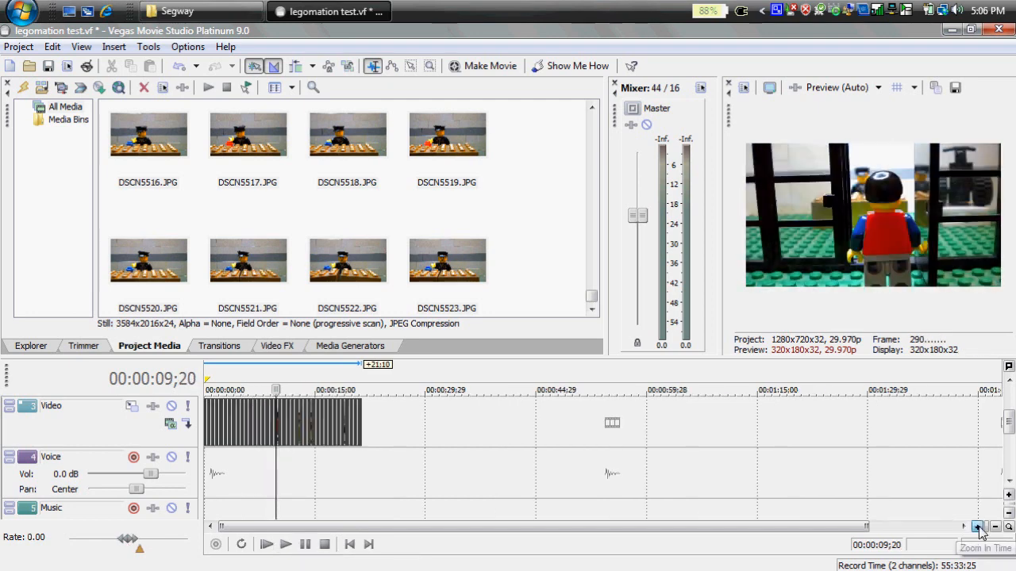
click(977, 527)
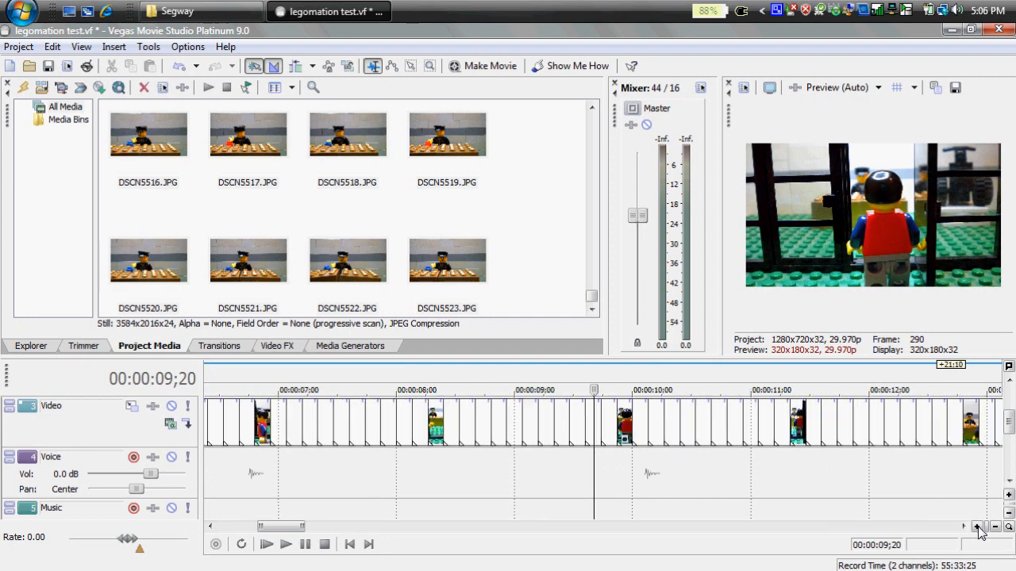
click(973, 527)
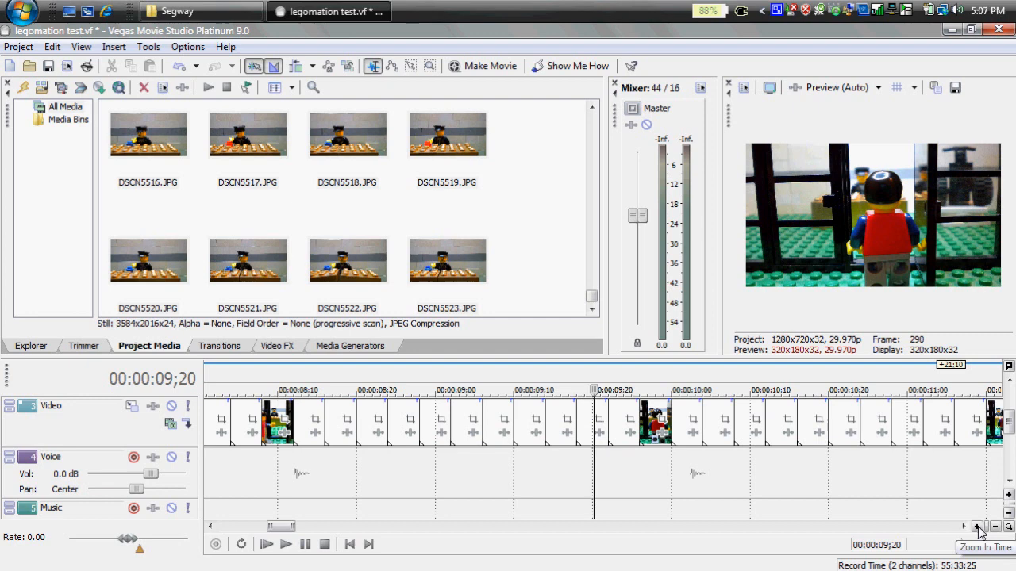
click(976, 527)
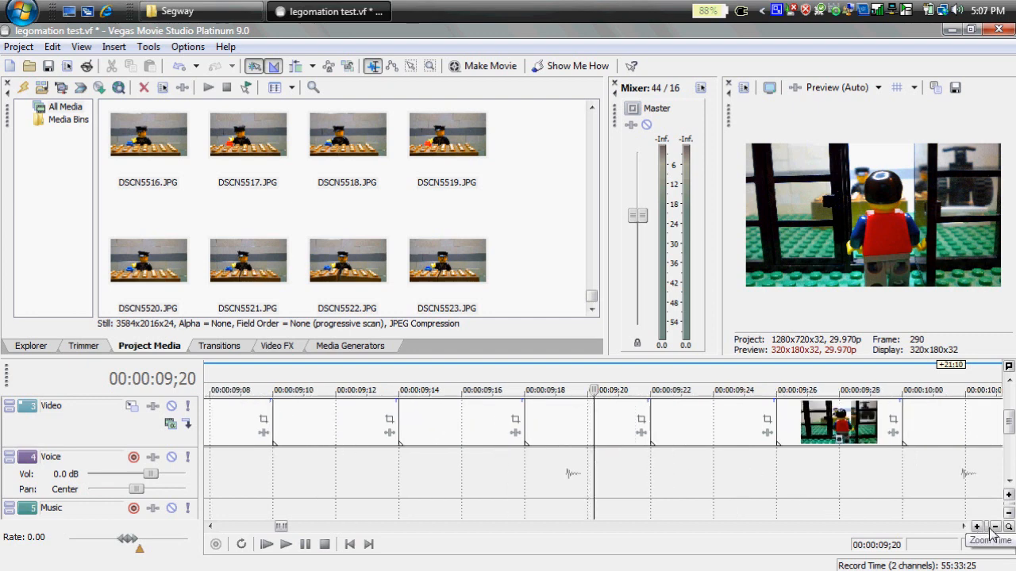